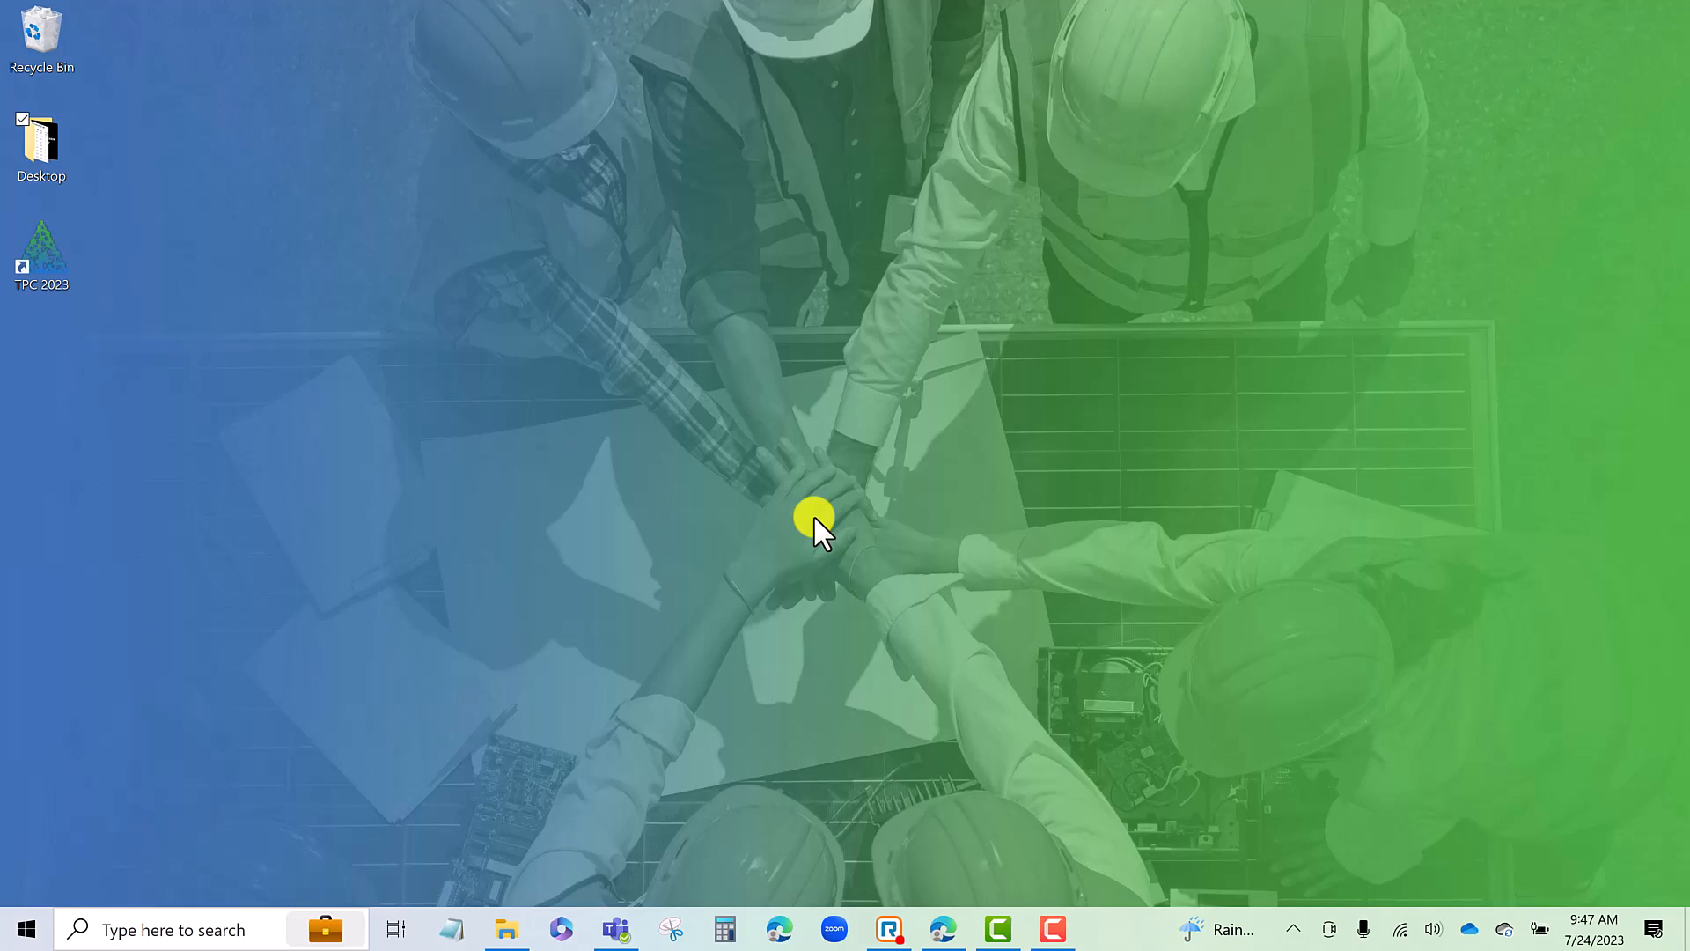
Launch TPC Desktop 2023 with an untitled session and show the Tasks panel
left_click(41, 248)
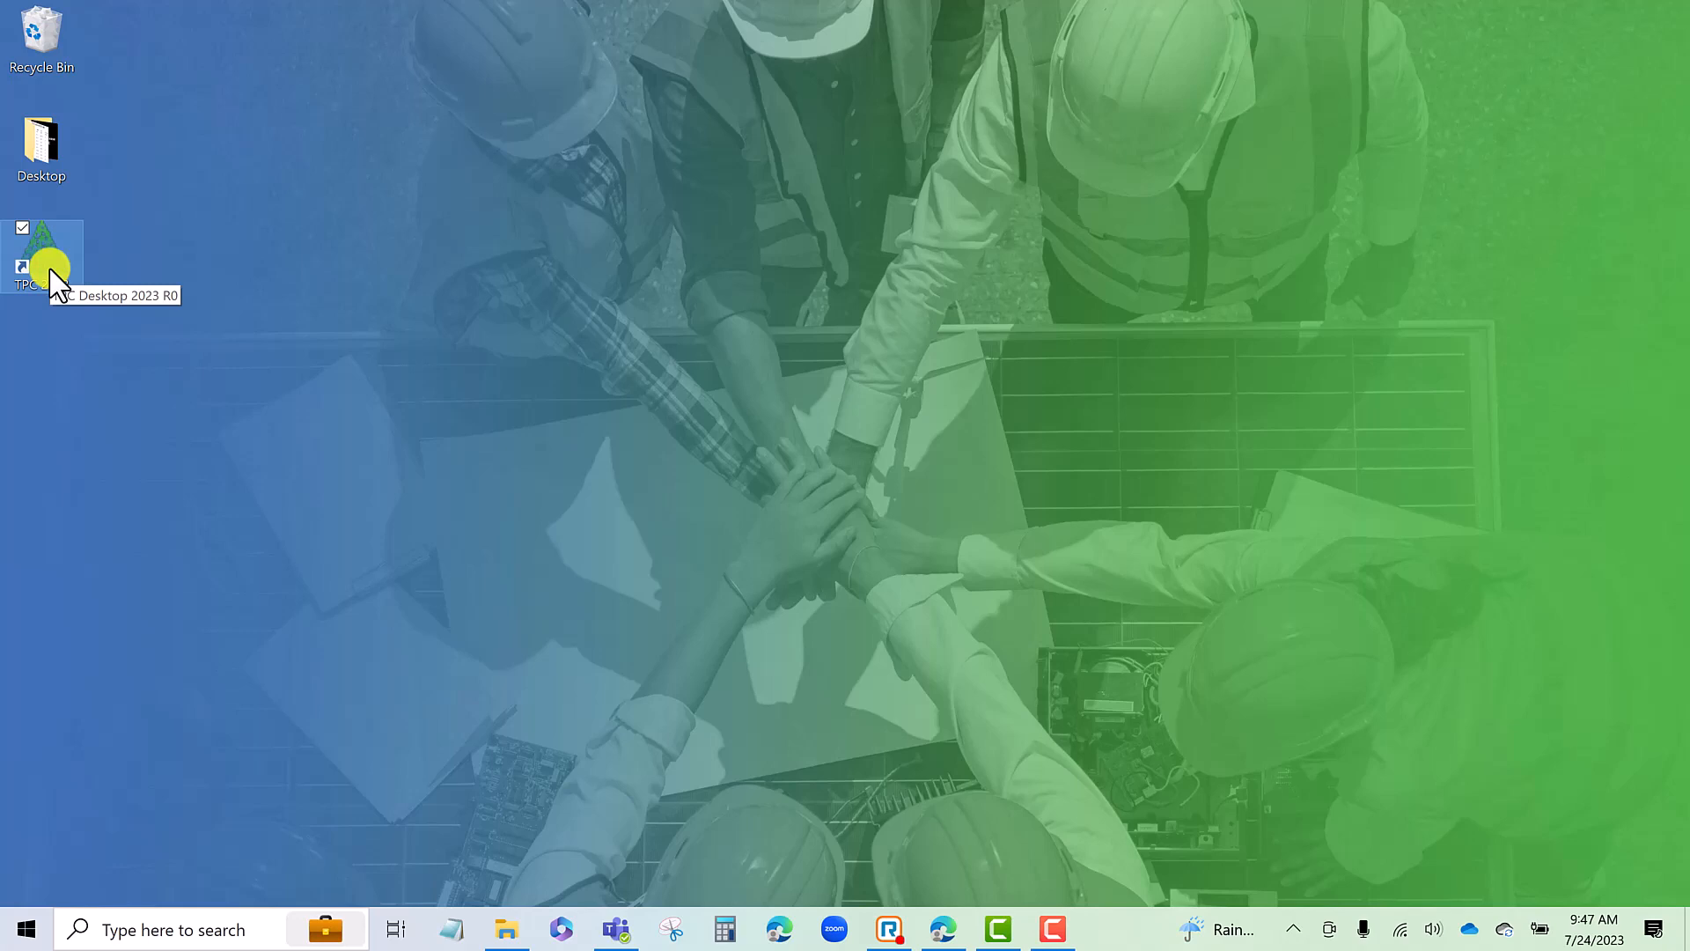
double_click(43, 264)
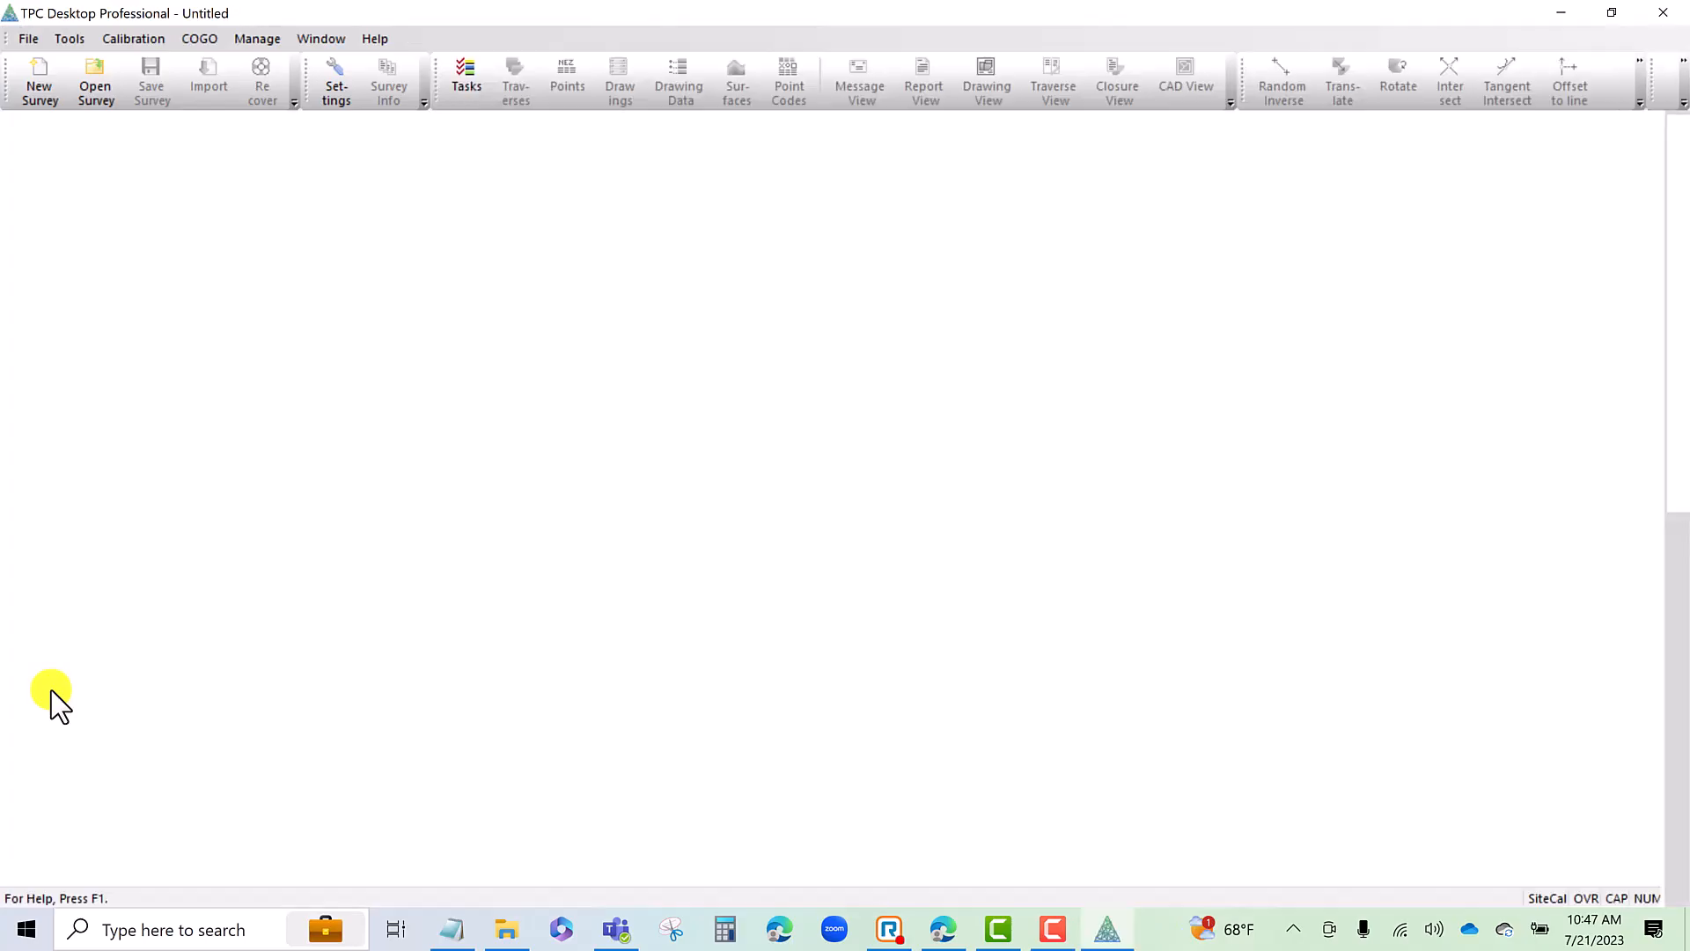
left_click(466, 80)
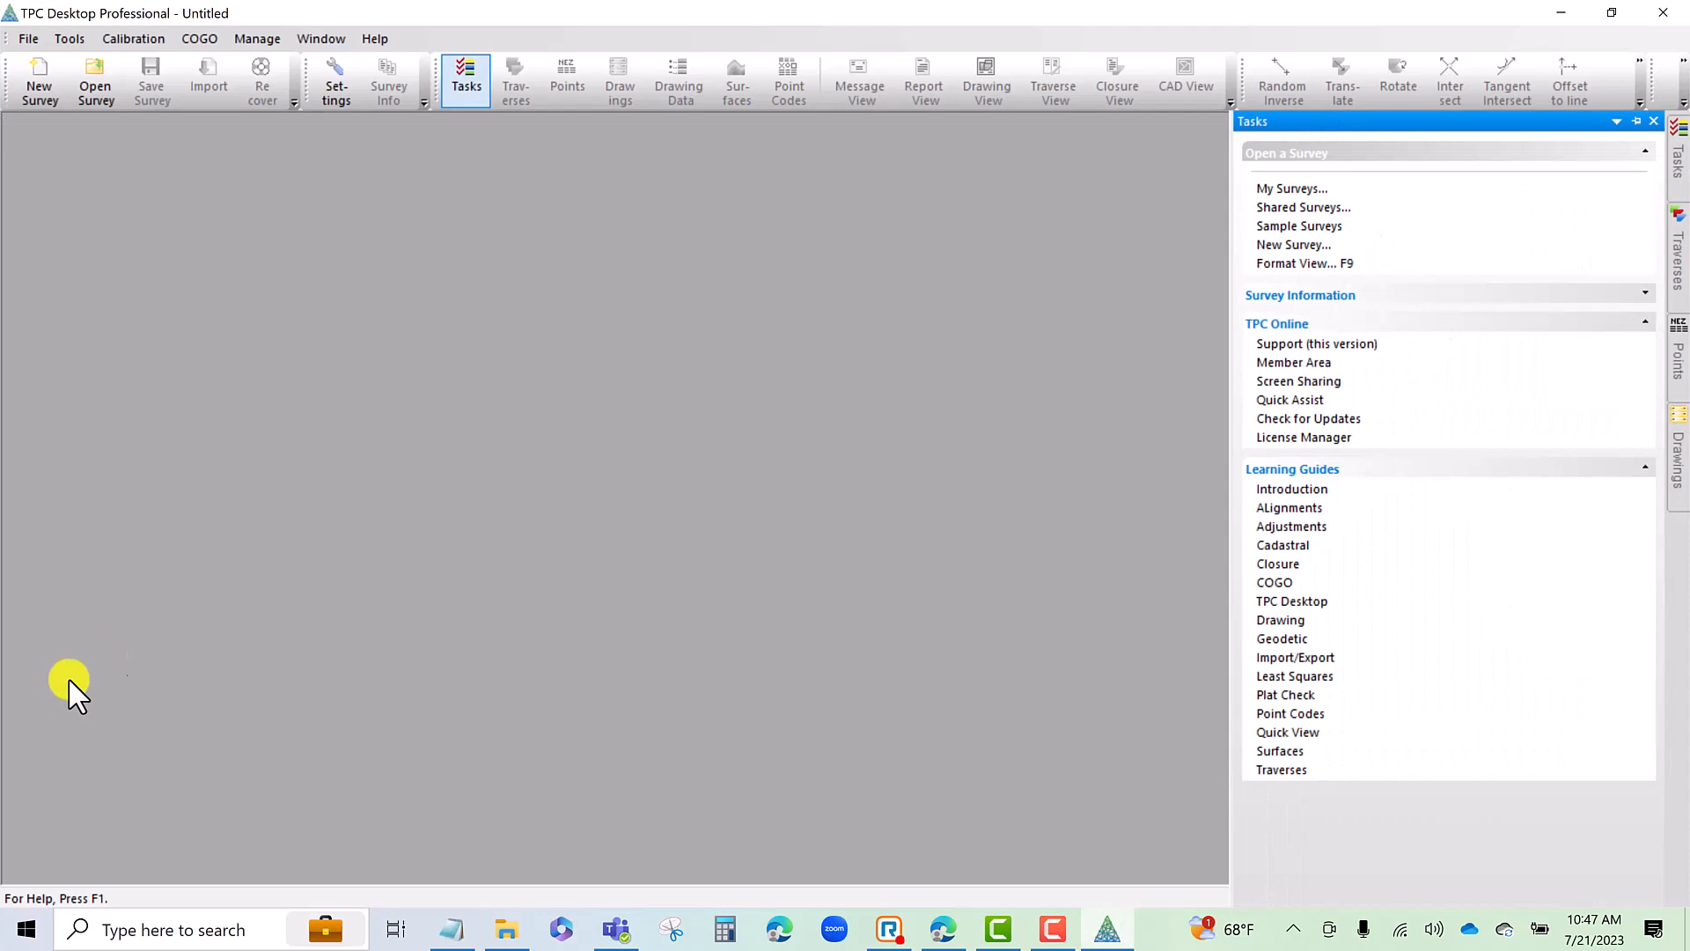
left_click(375, 38)
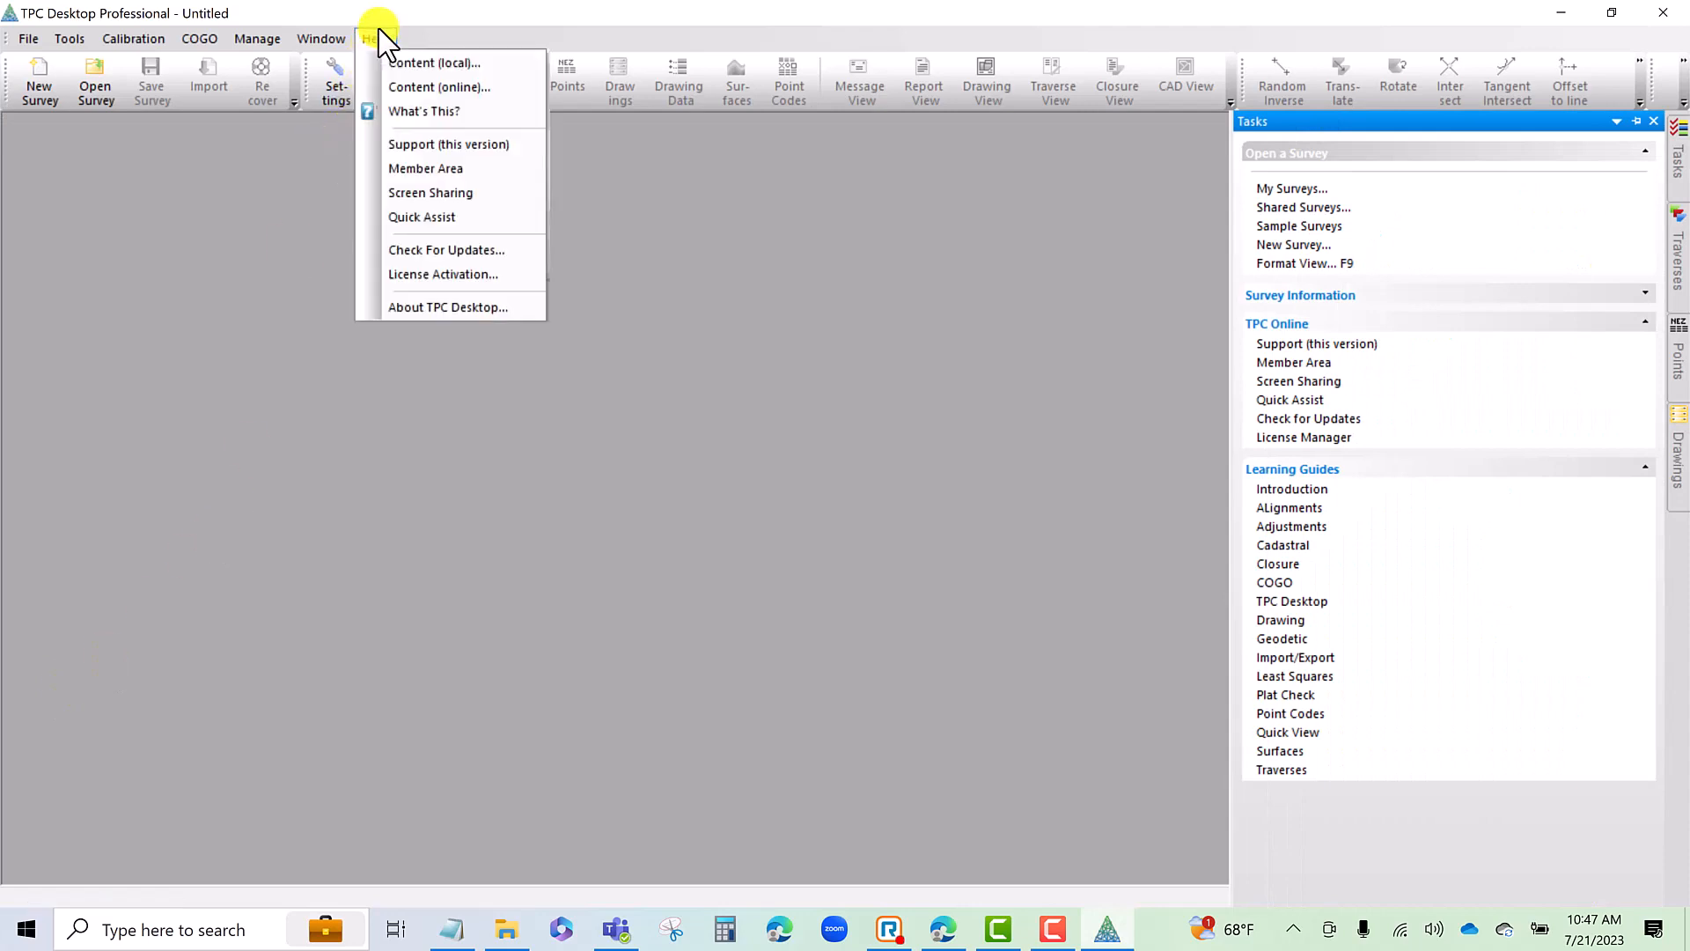
mouse_move(442, 274)
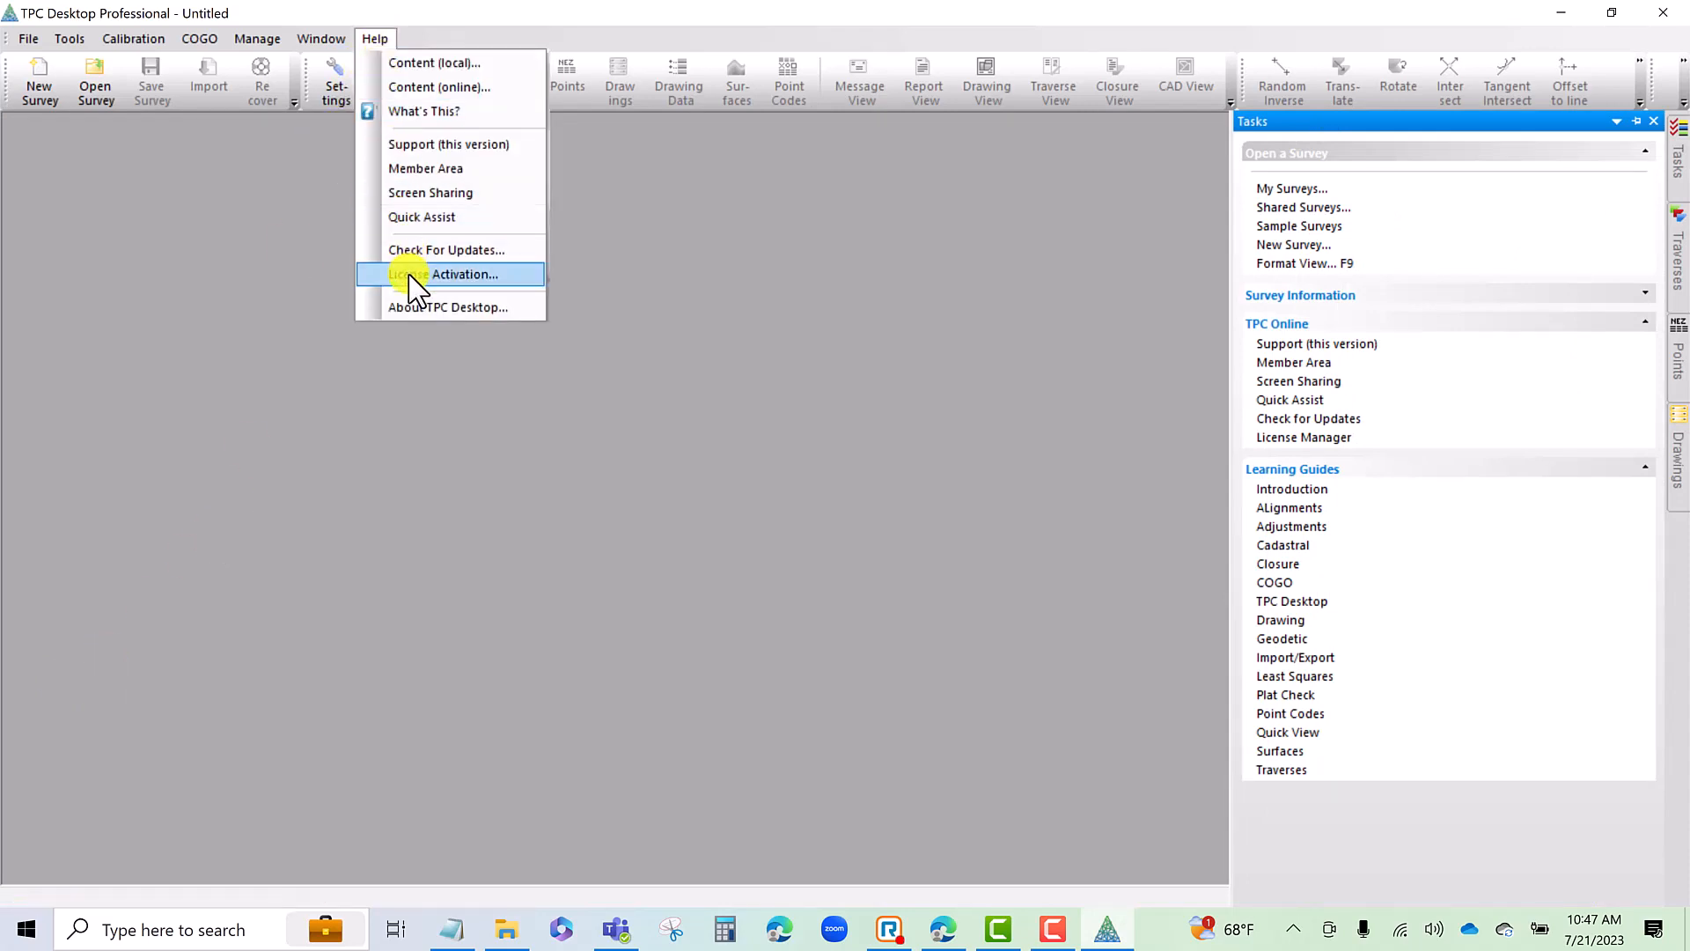
Review License Activation status (1 of 1 activated, 181 days remaining), then close it
left_click(410, 274)
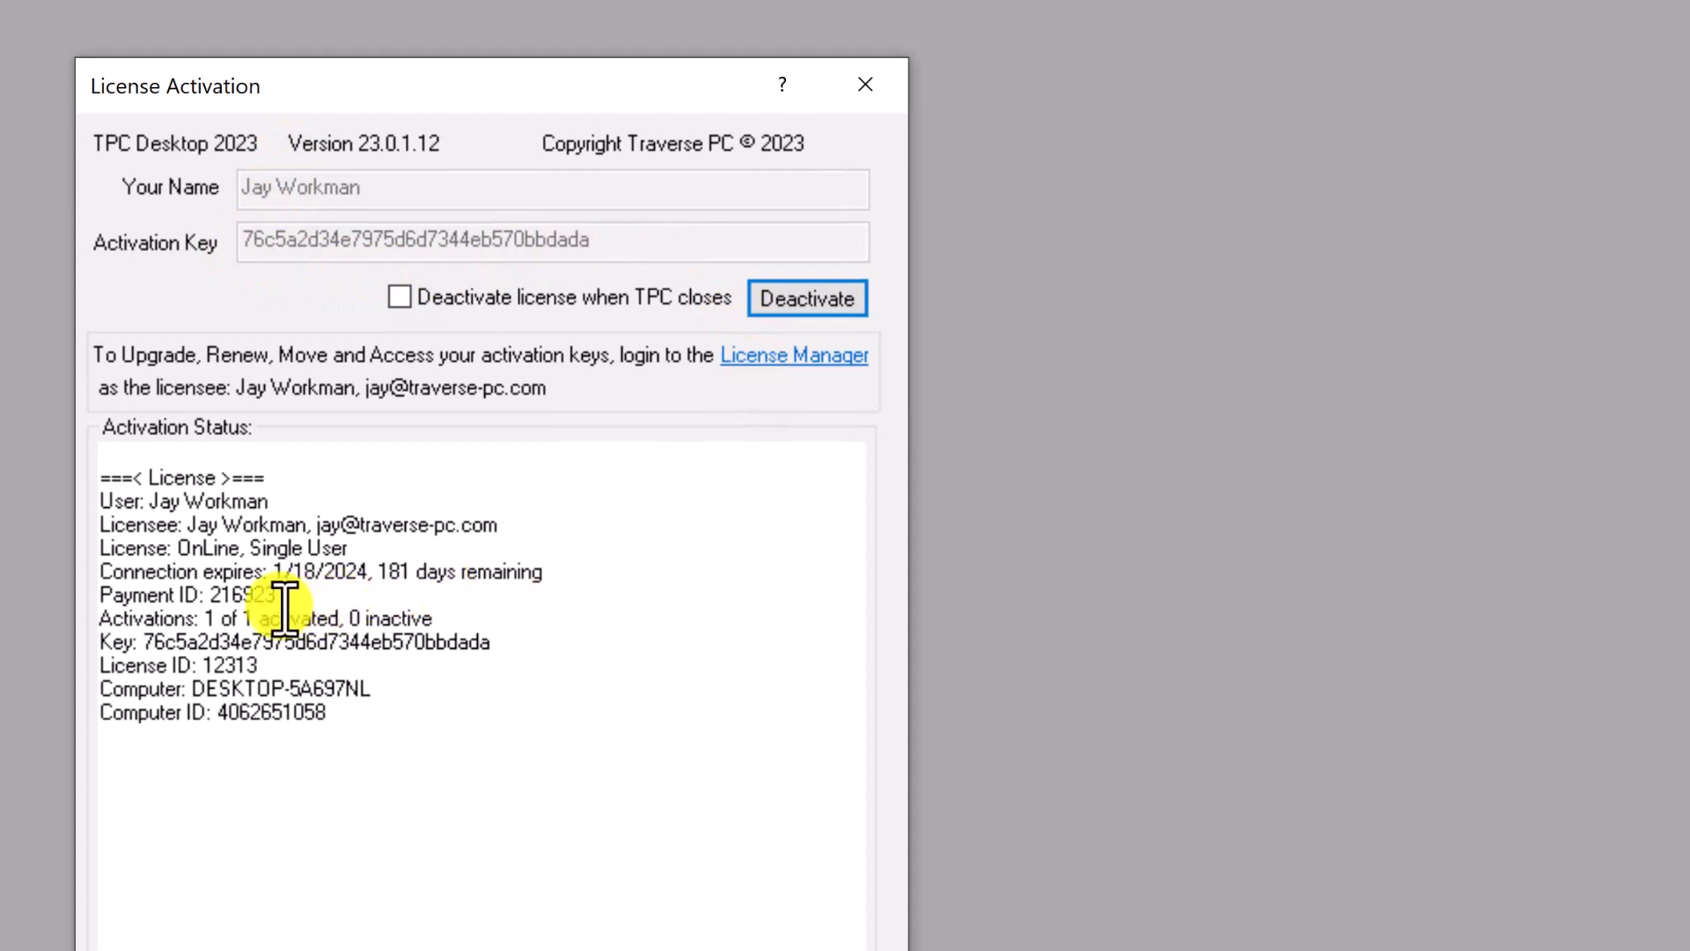
mouse_move(308, 593)
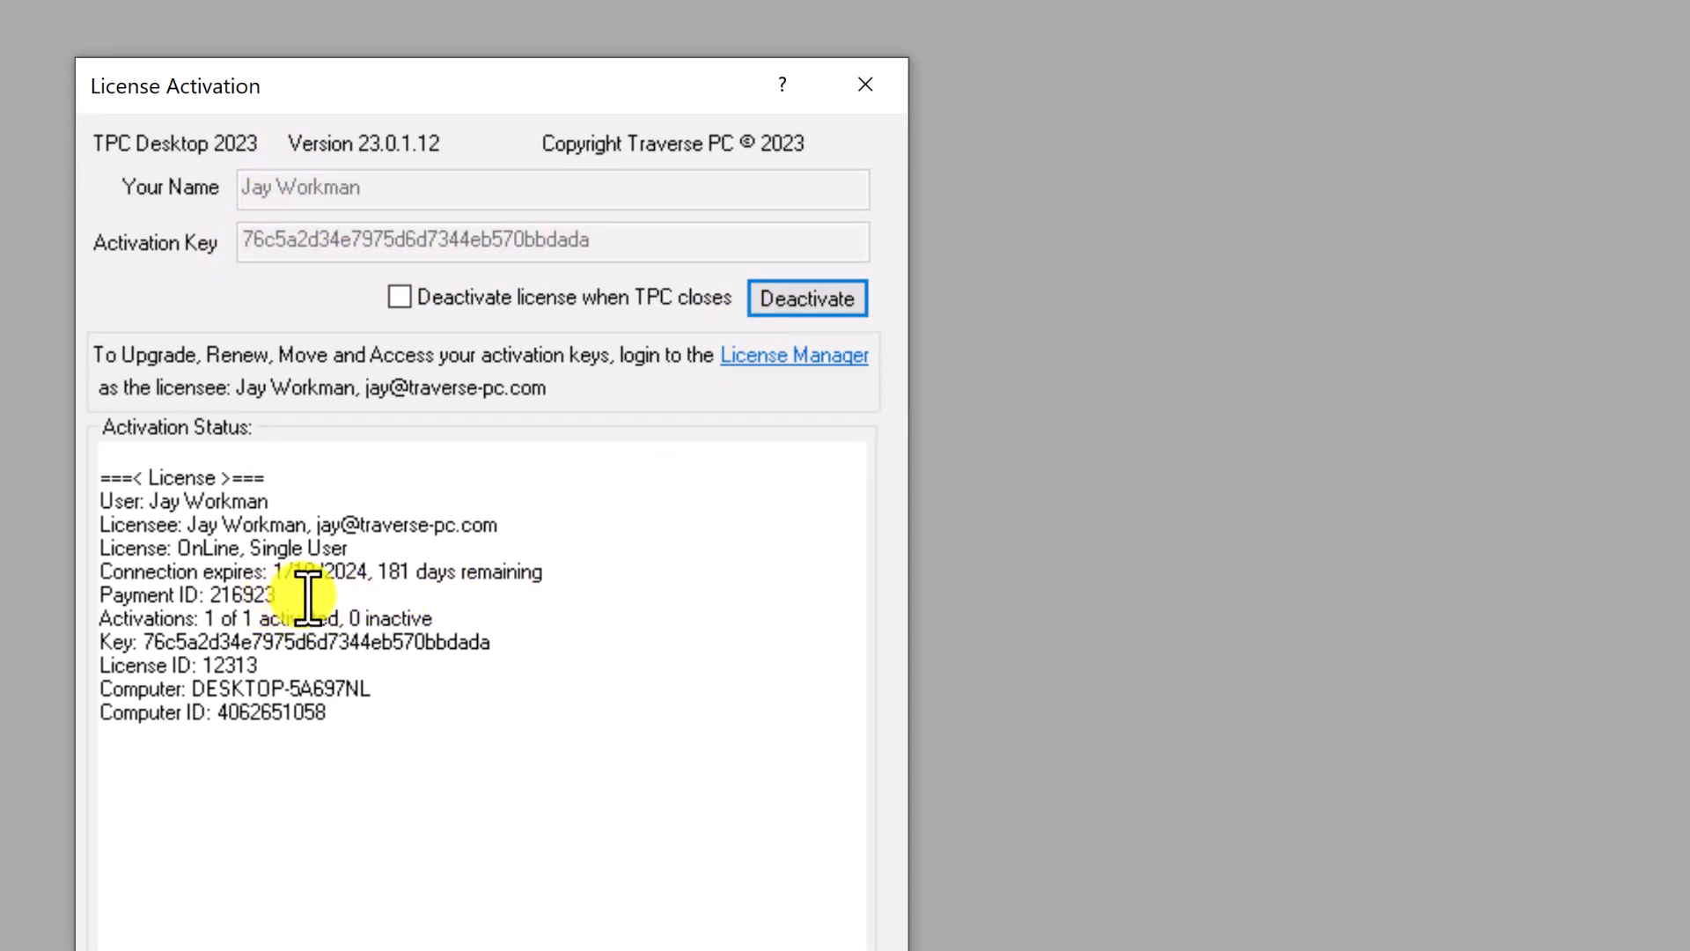
mouse_move(507, 592)
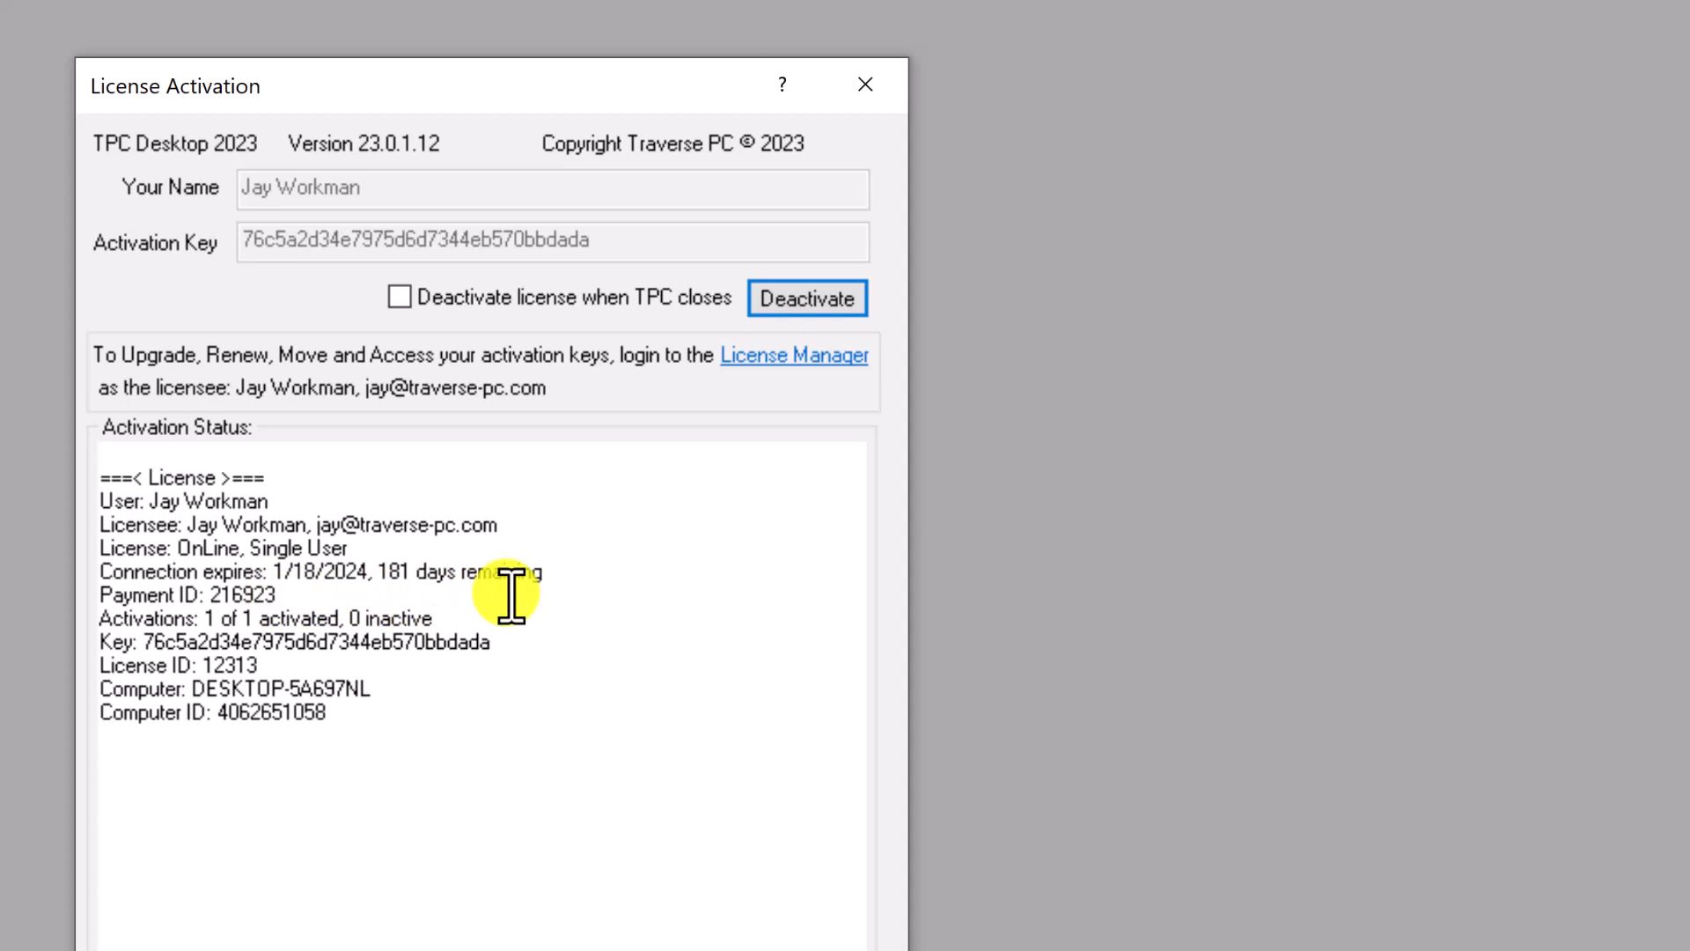
mouse_move(439, 591)
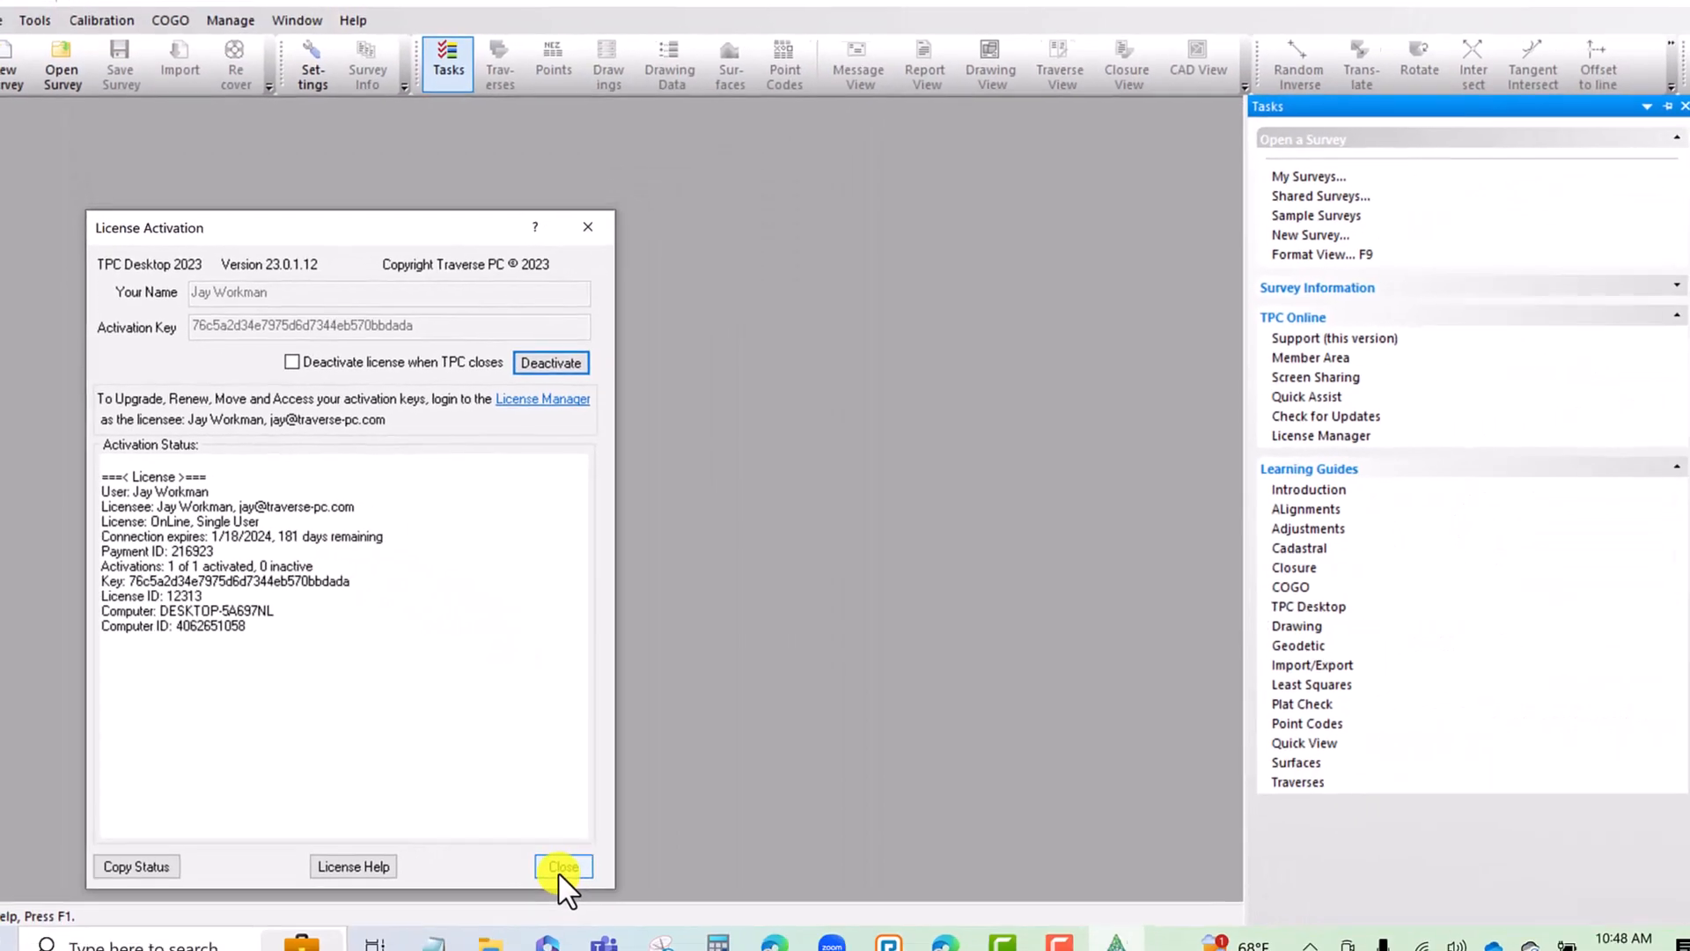
left_click(563, 865)
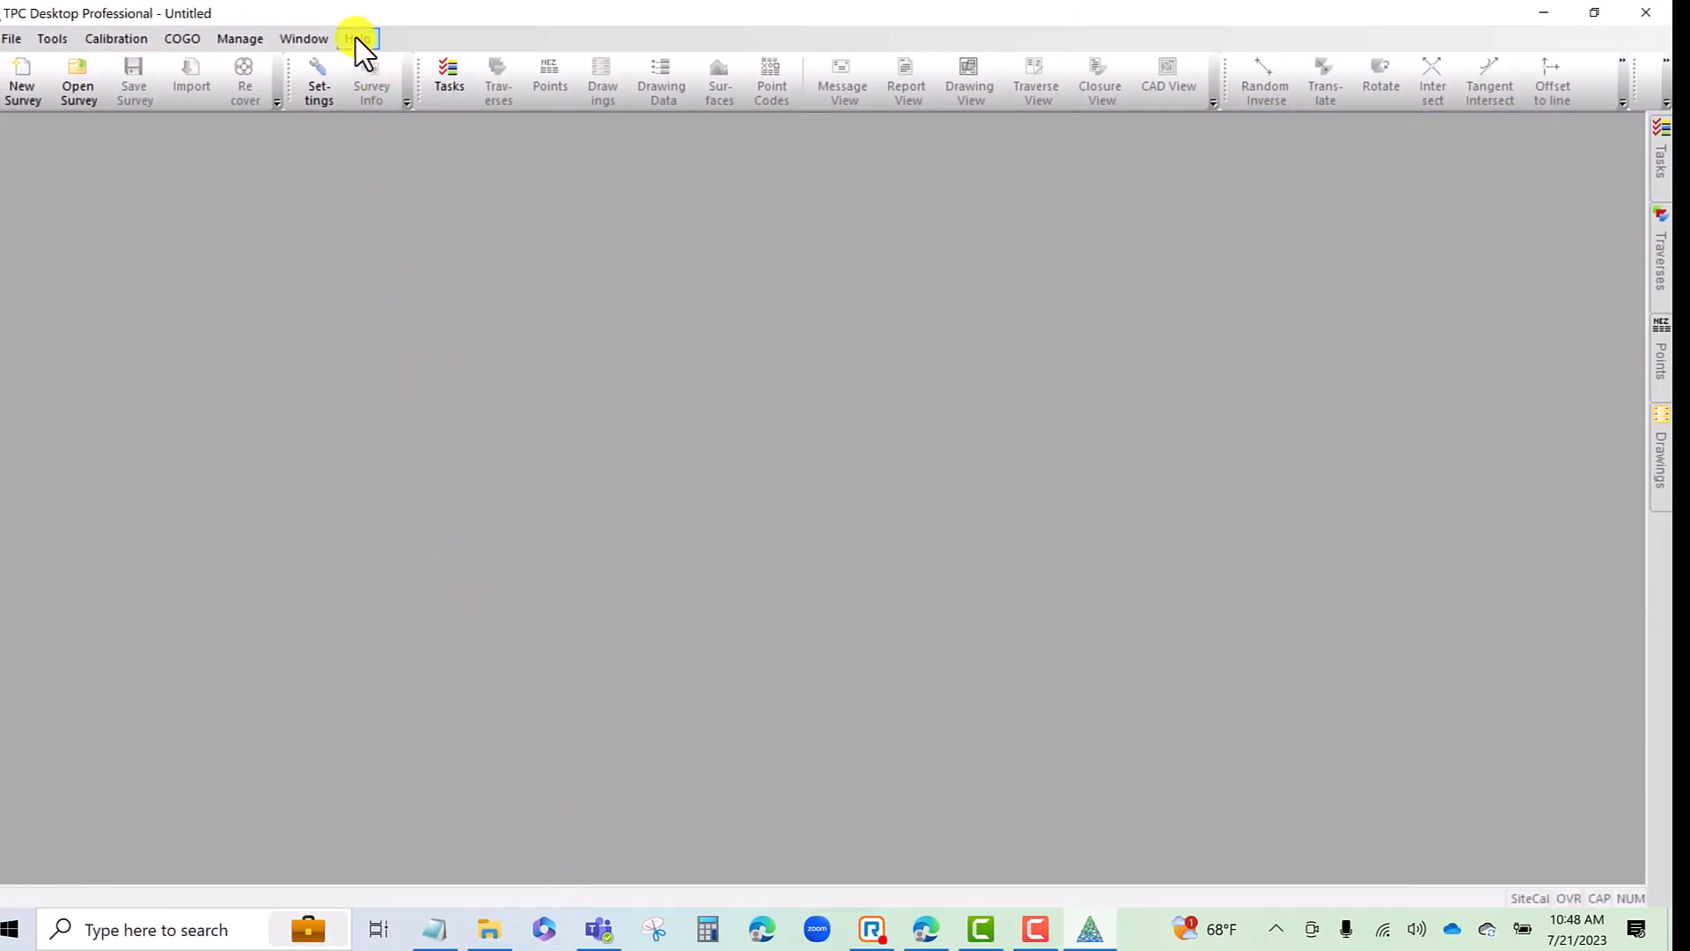
Open Check For Updates settings: maintenance checks every 1 day, last checked Jul 21
left_click(356, 37)
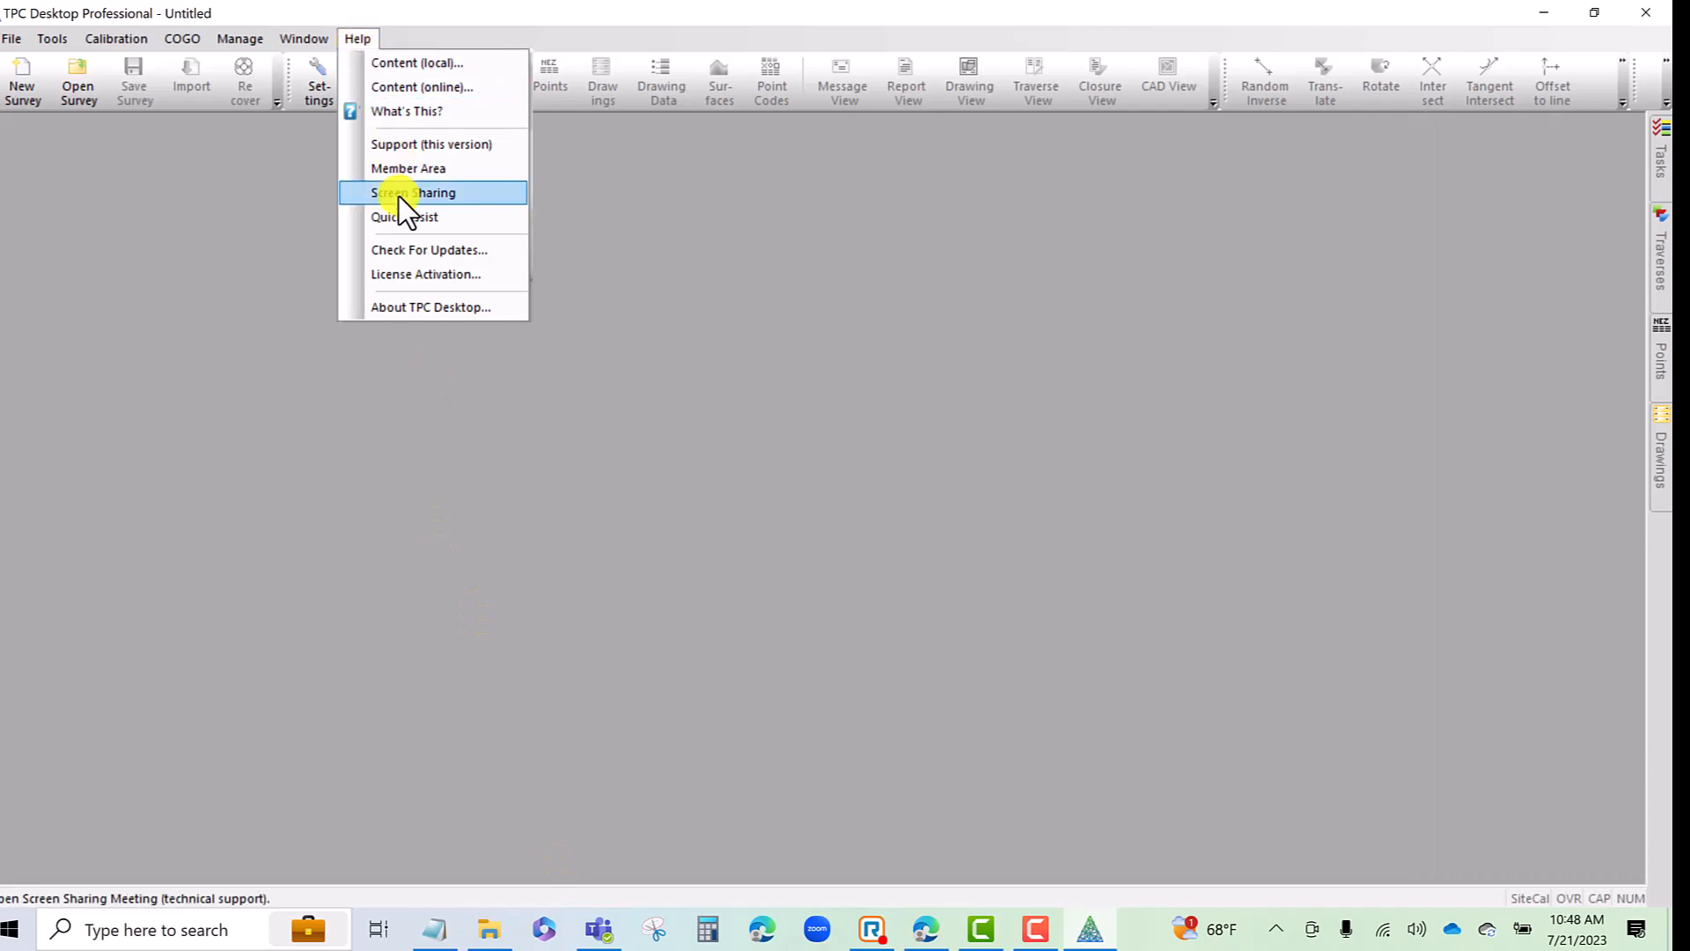
left_click(428, 249)
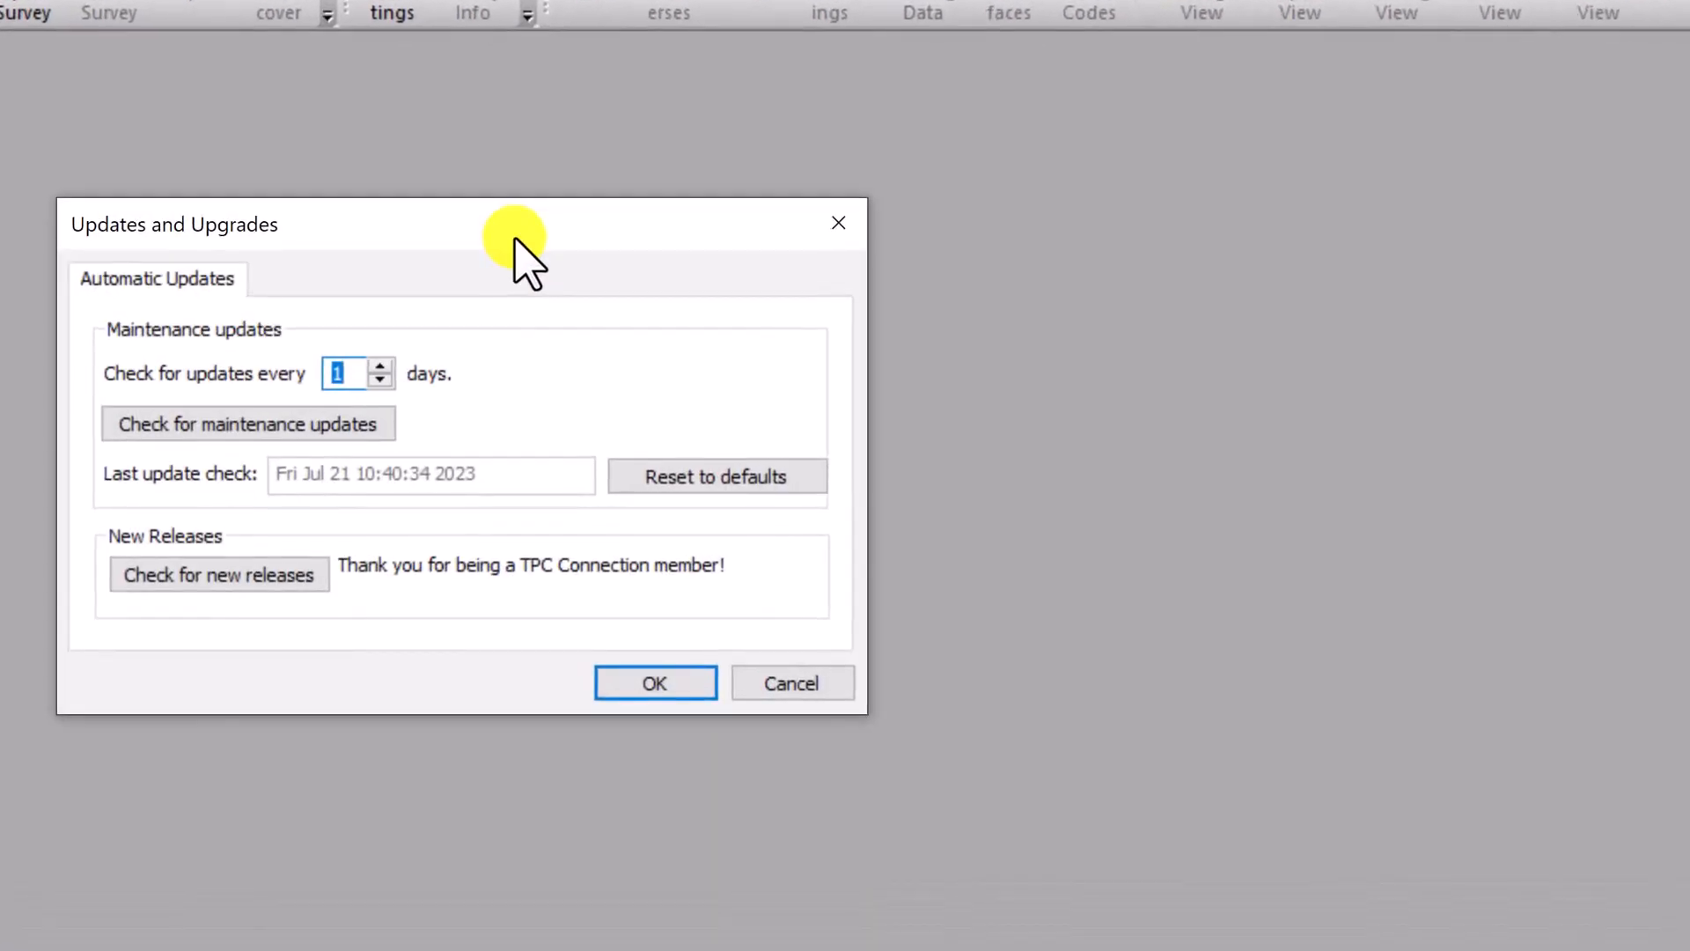
mouse_move(71, 604)
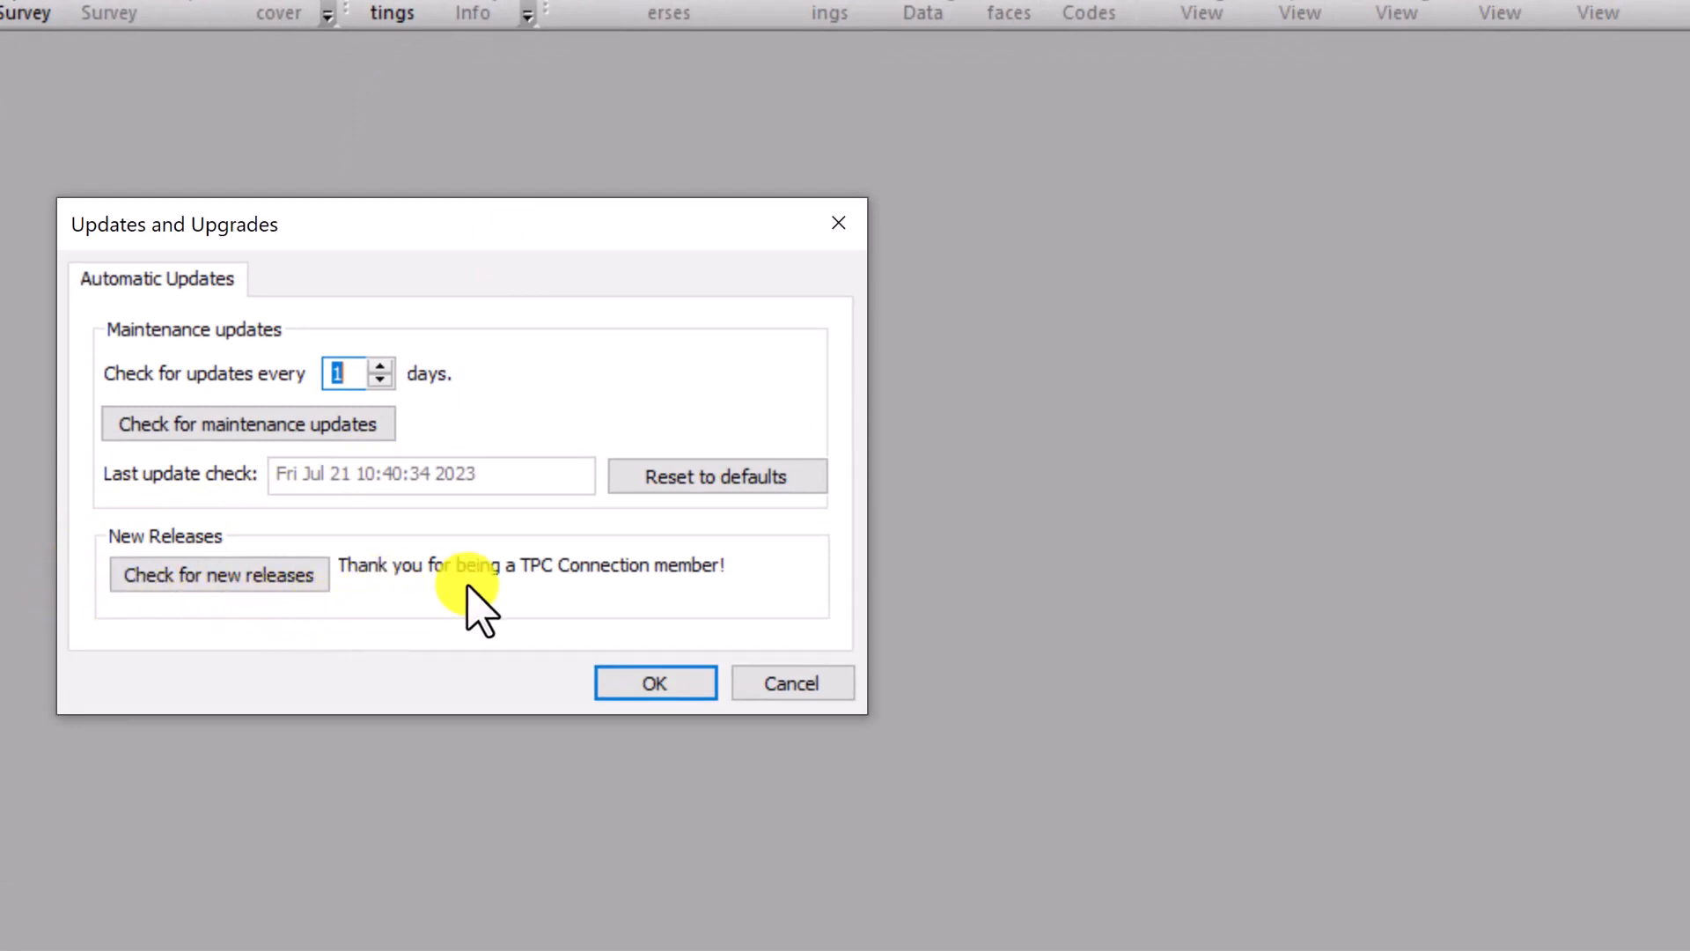
mouse_move(647, 609)
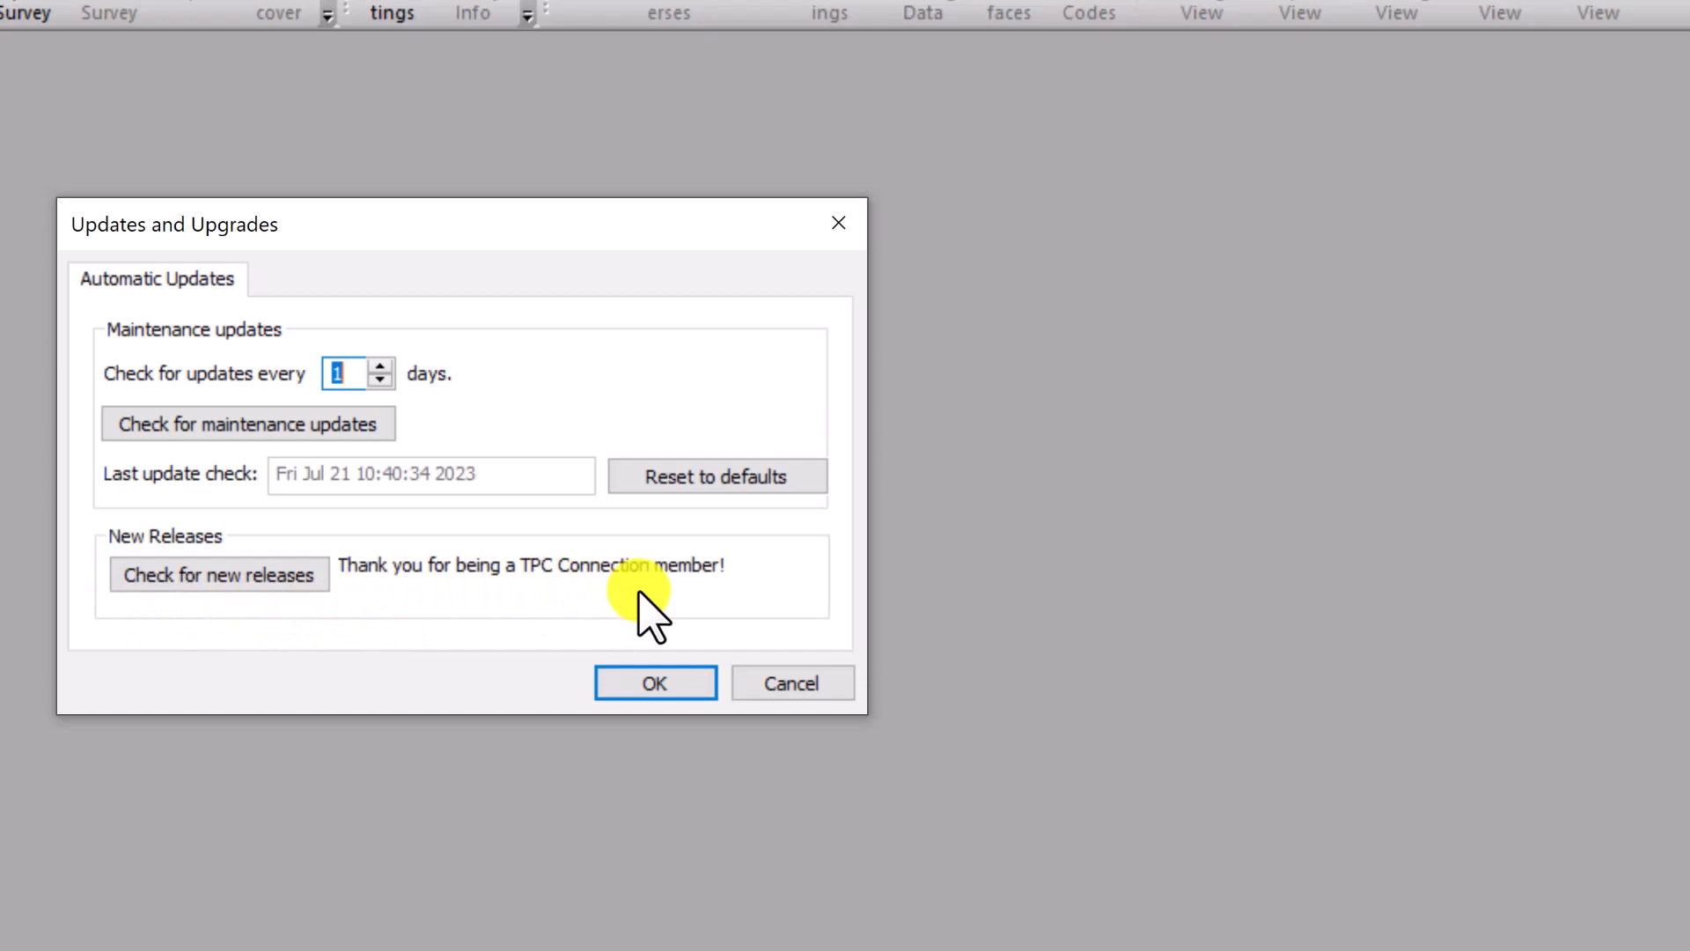
mouse_move(529, 630)
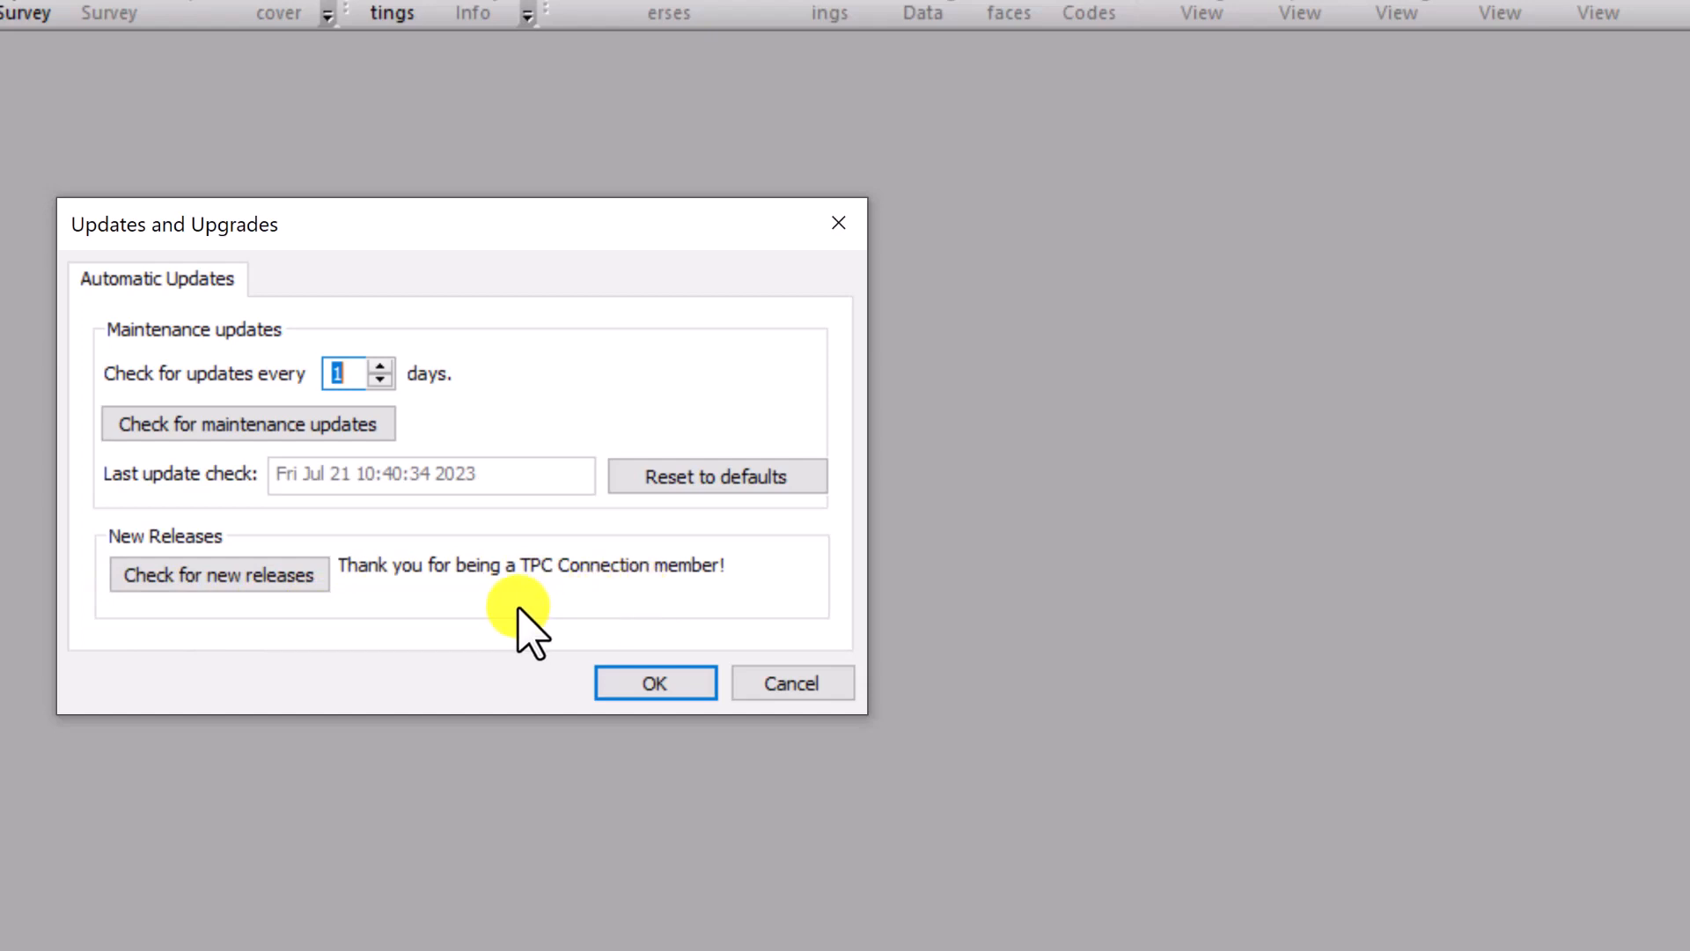
mouse_move(375, 619)
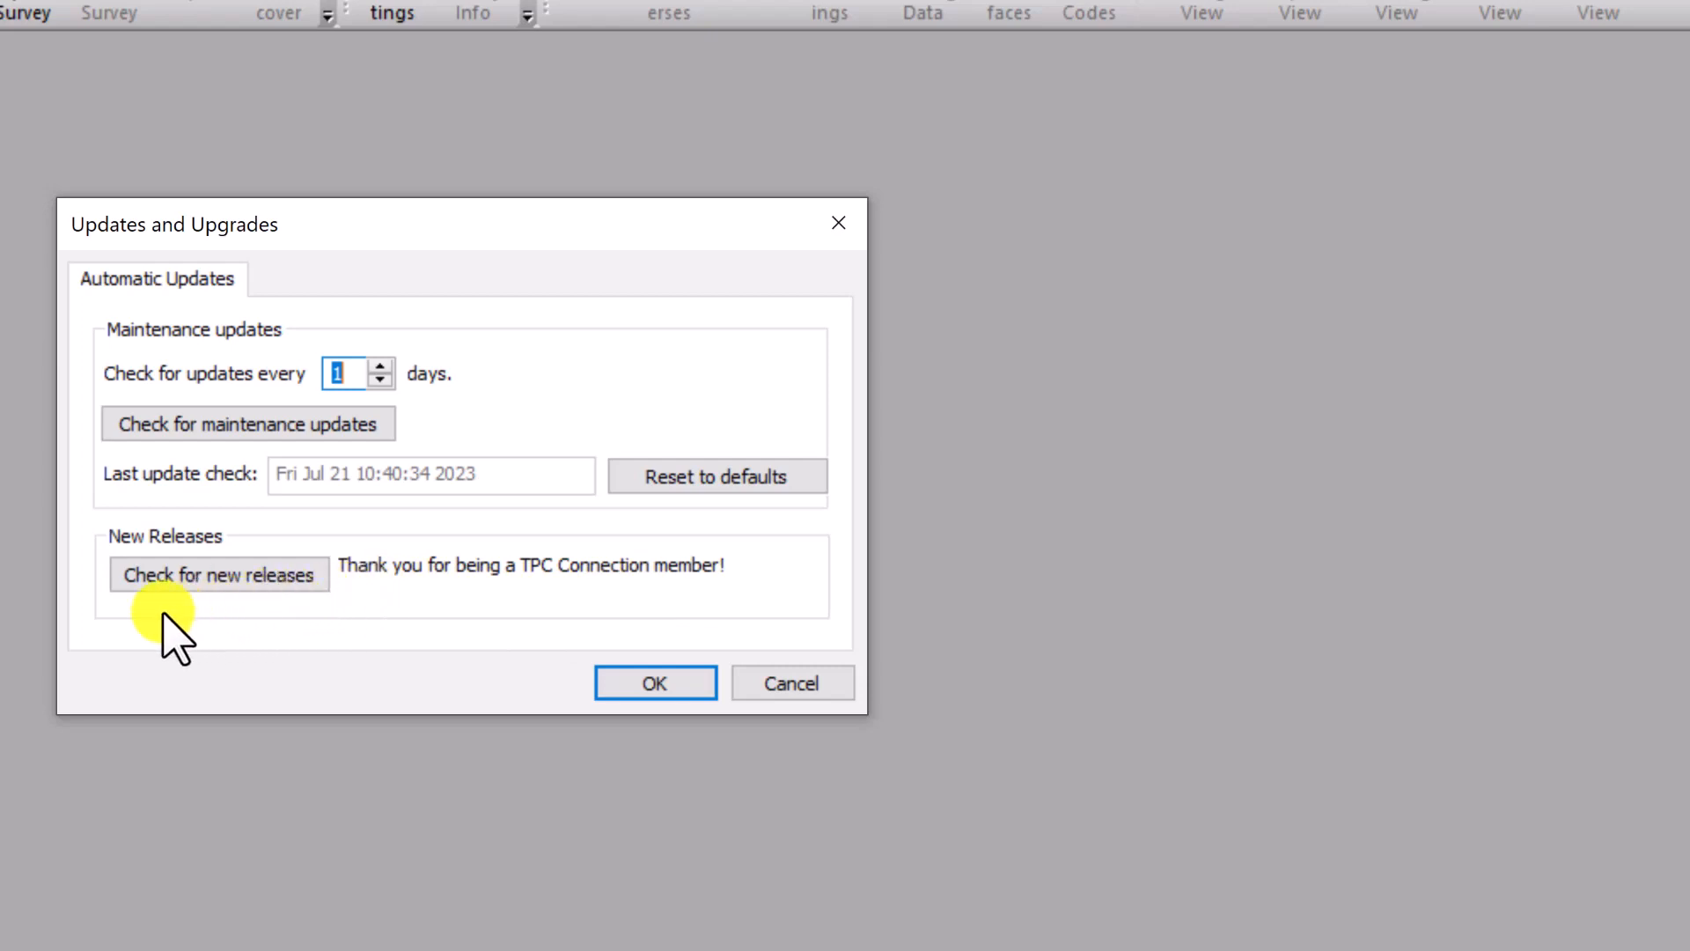
mouse_move(216, 636)
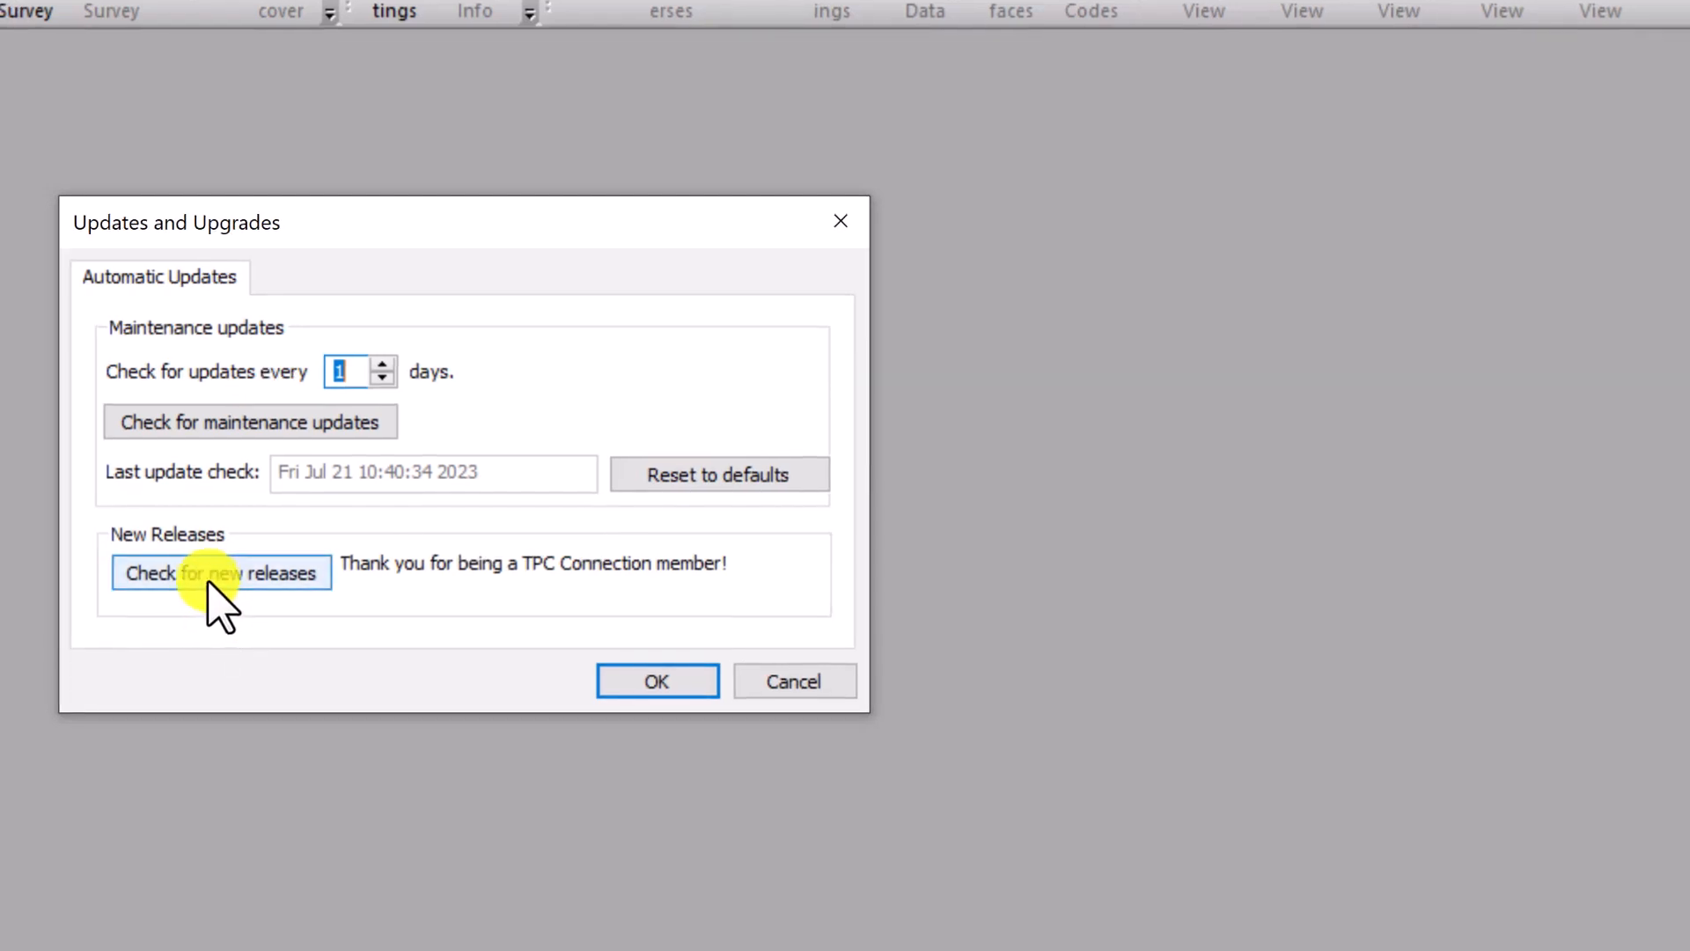
Check for new releases, find 23.1.0.0 available, and dismiss the Software Update notice
left_click(221, 572)
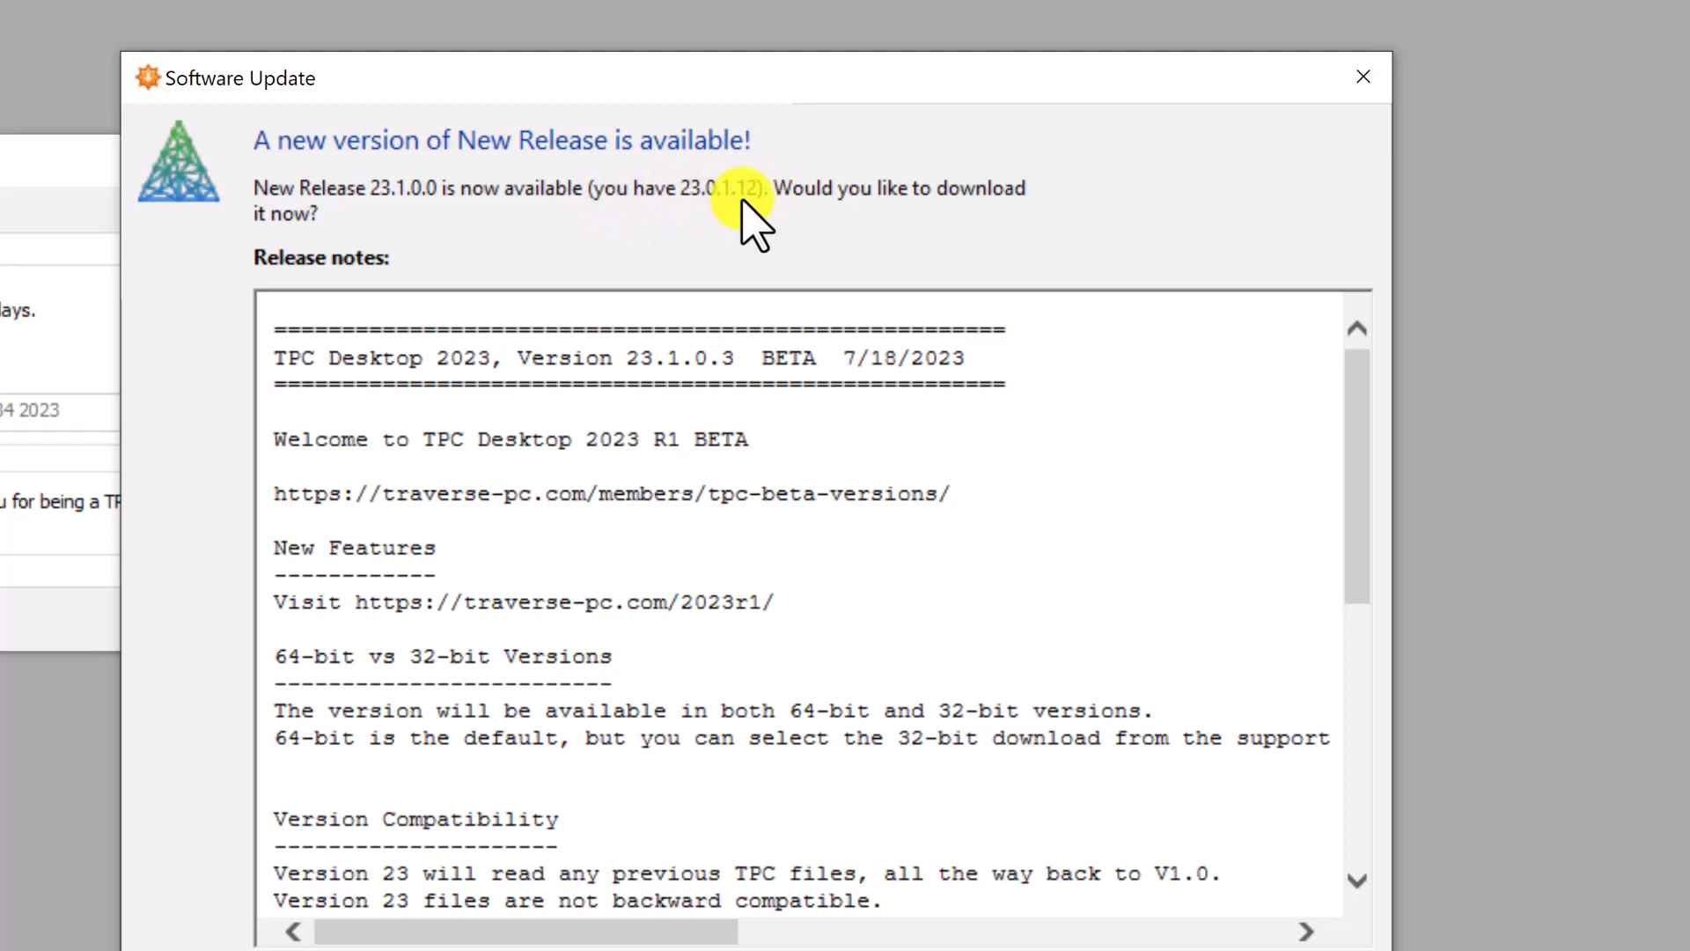
mouse_move(308, 226)
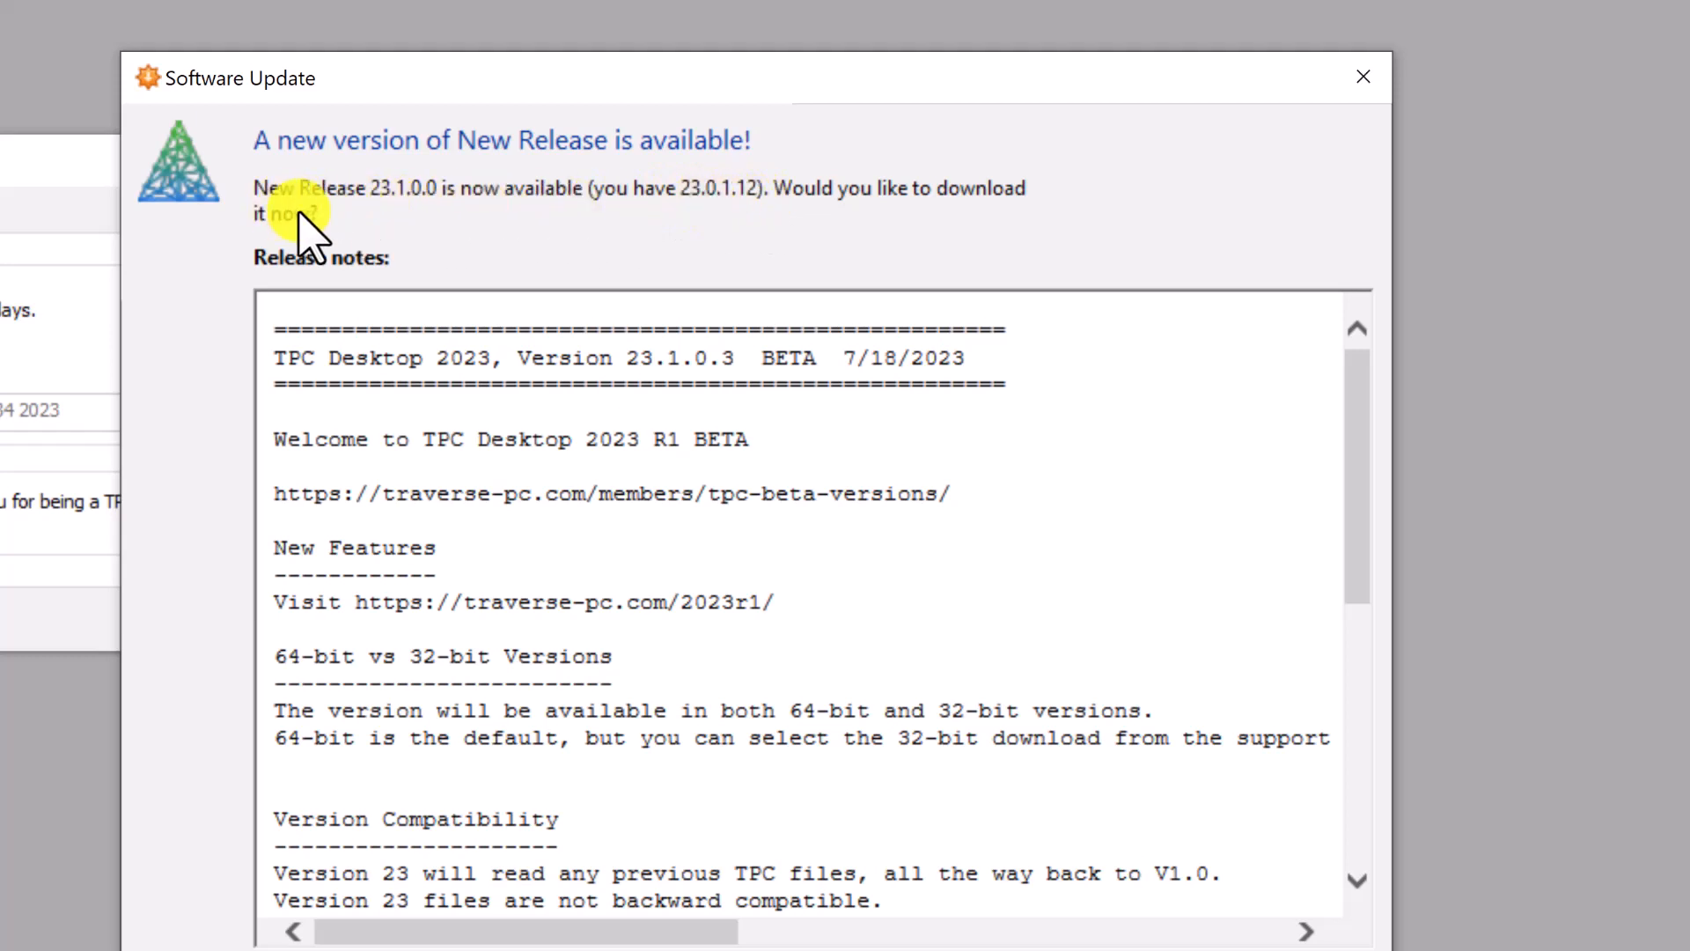
mouse_move(398, 221)
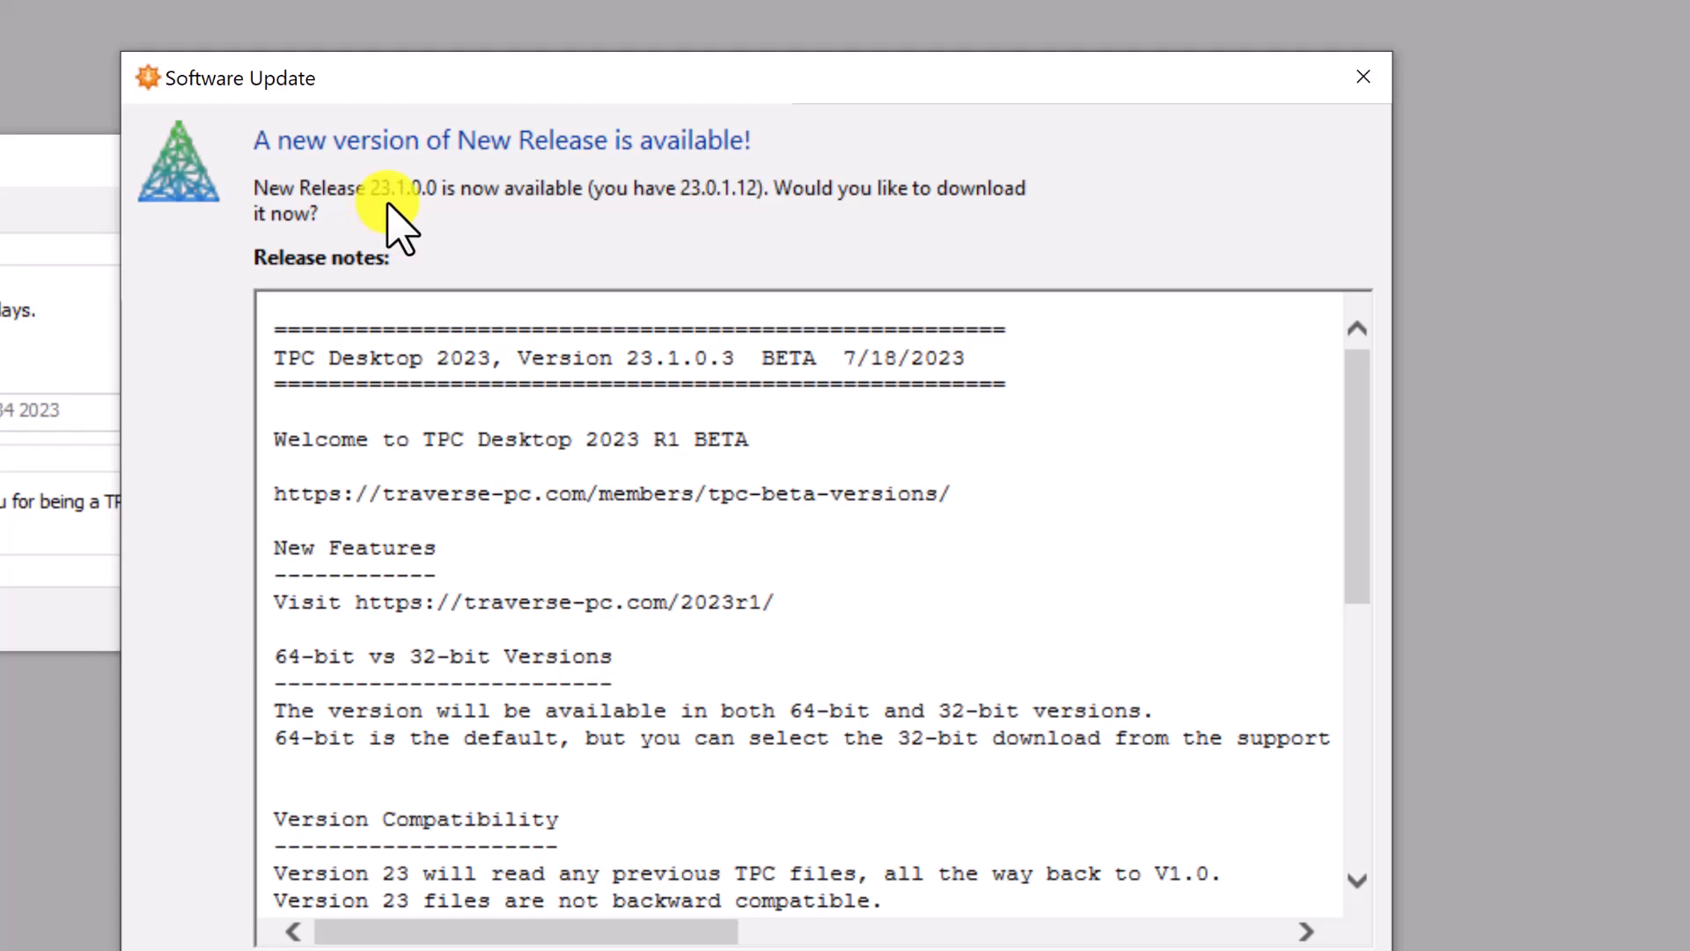
mouse_move(771, 474)
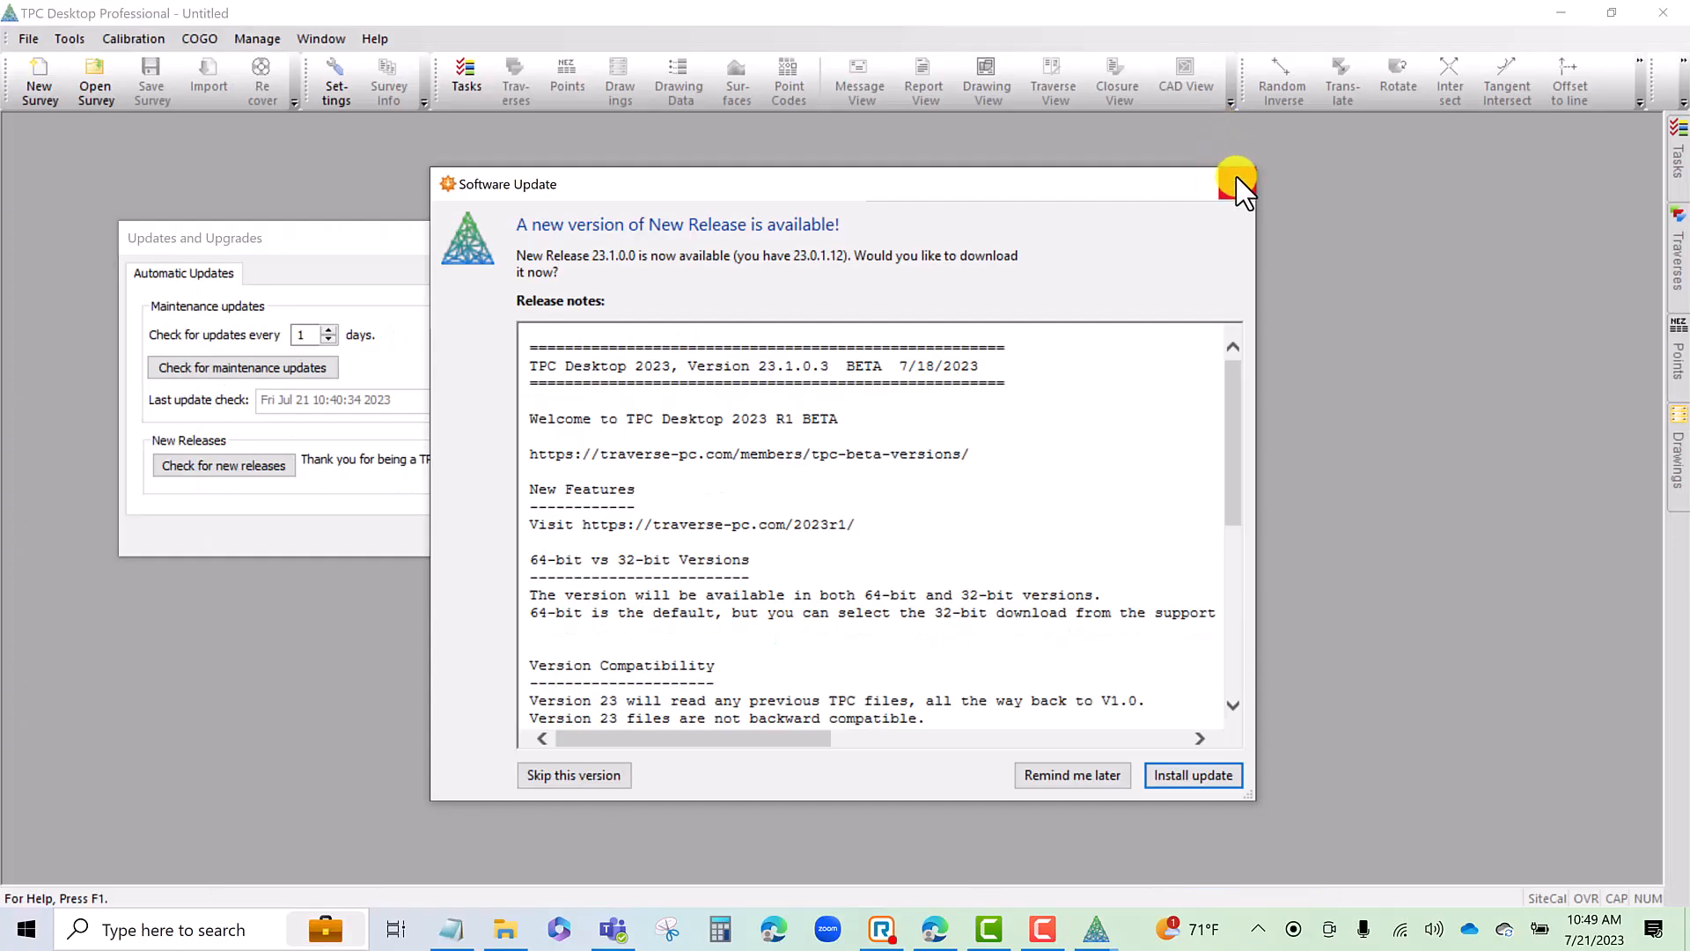
left_click(1235, 183)
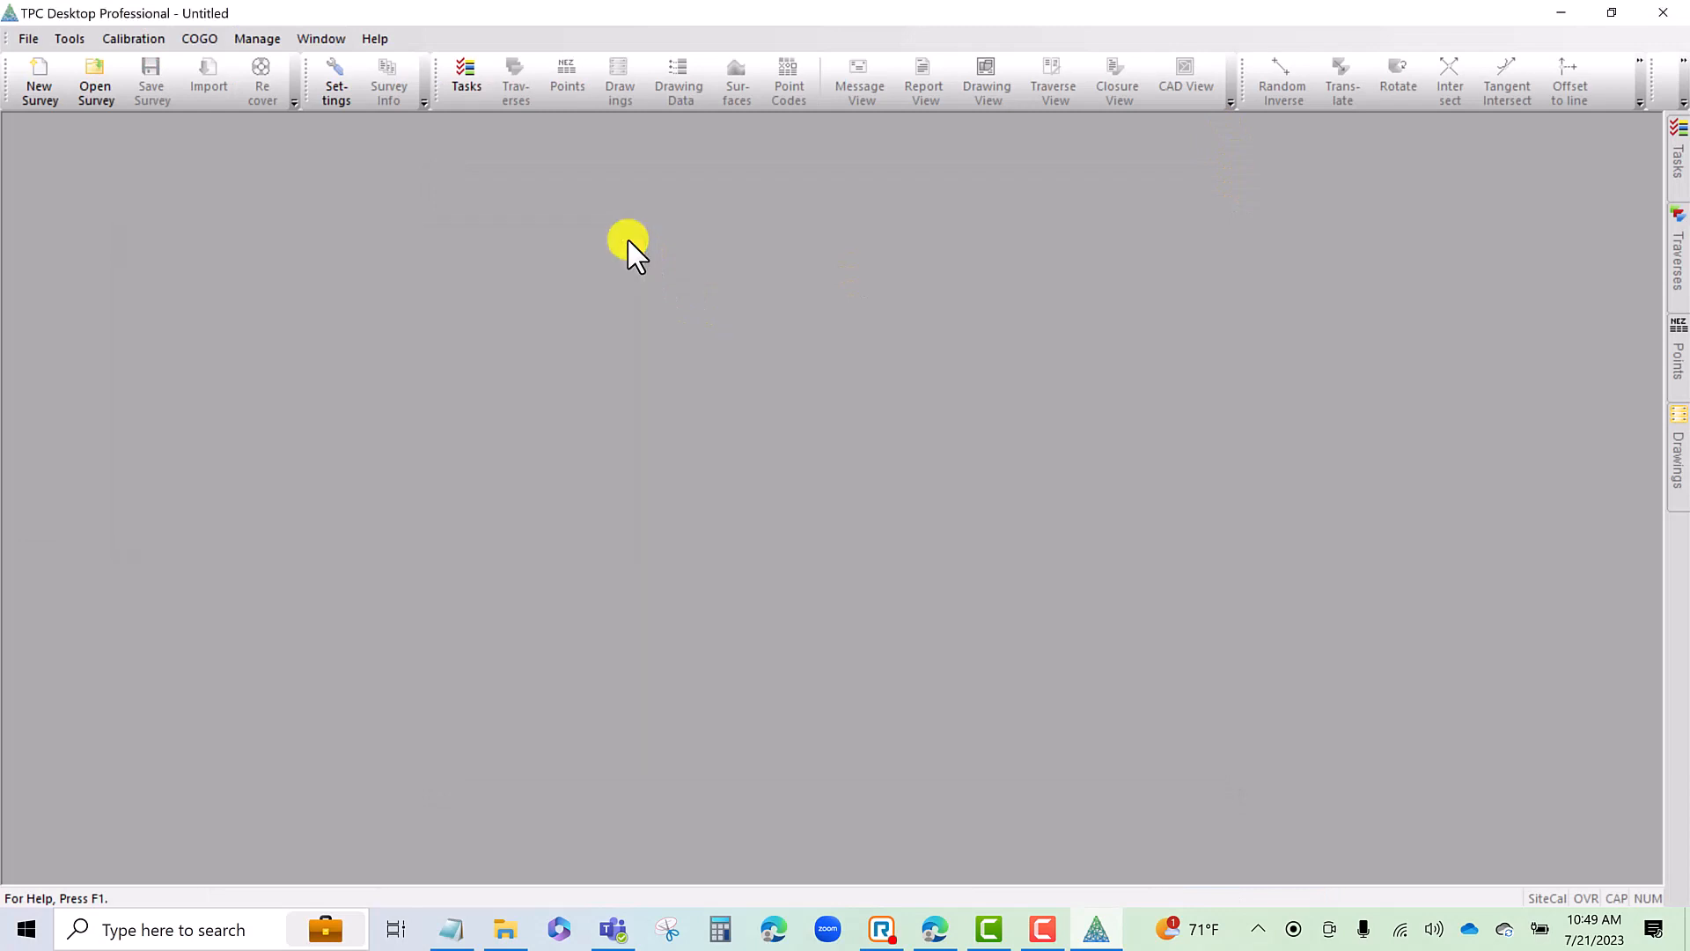
left_click(374, 38)
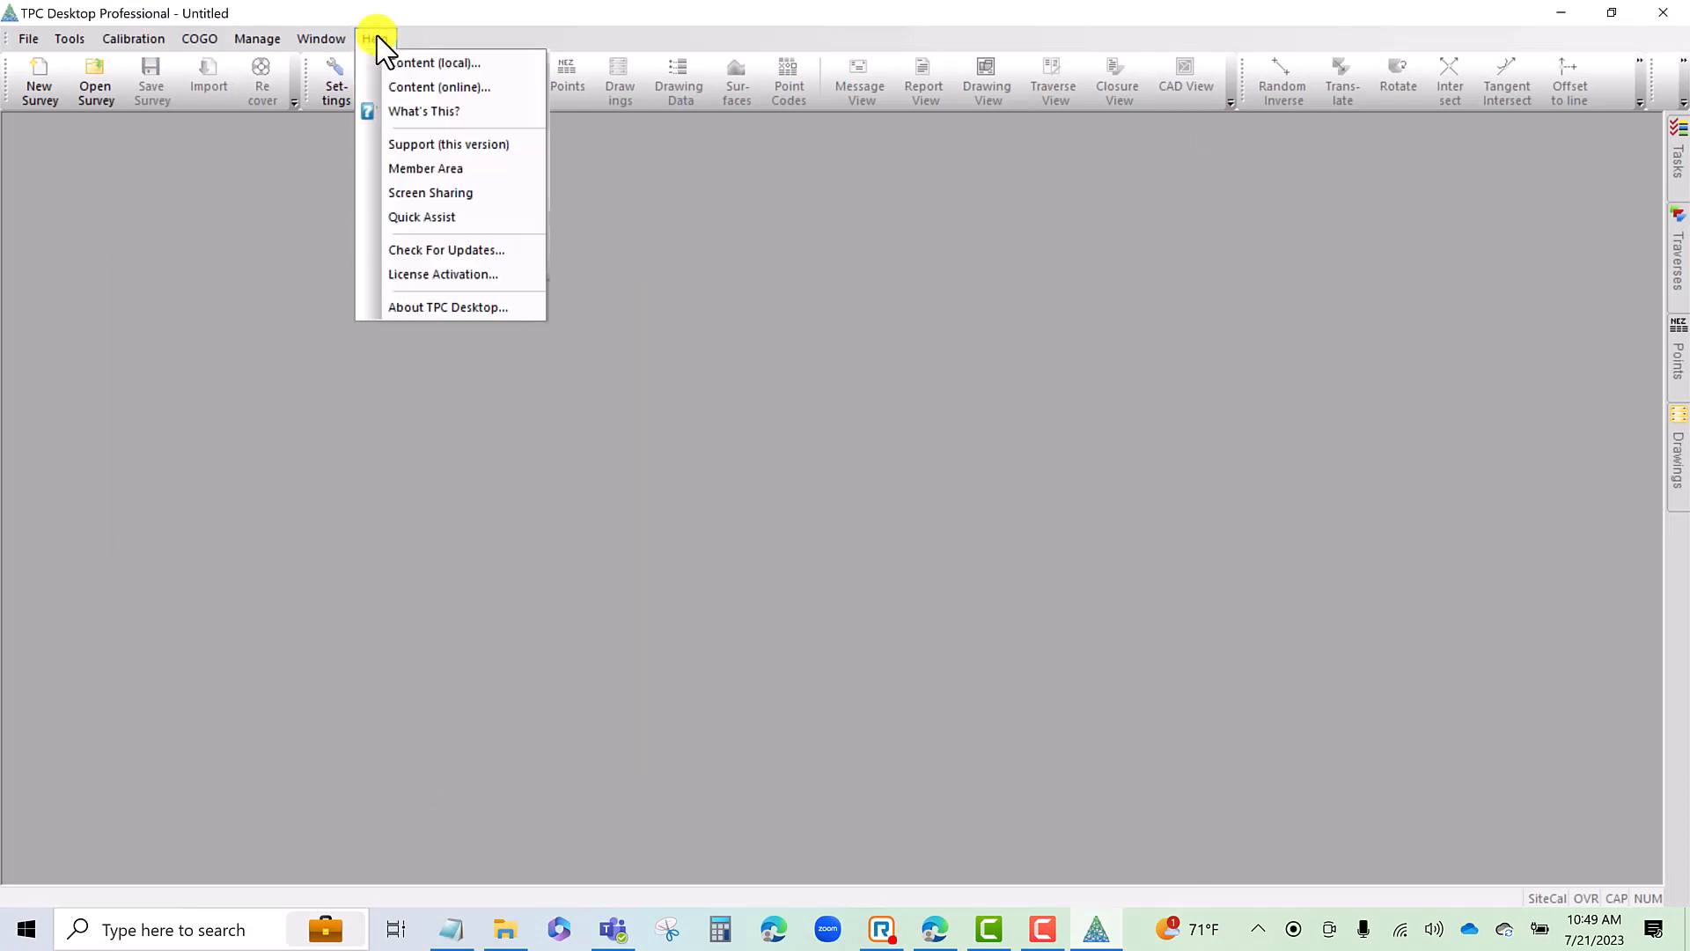
mouse_move(443, 274)
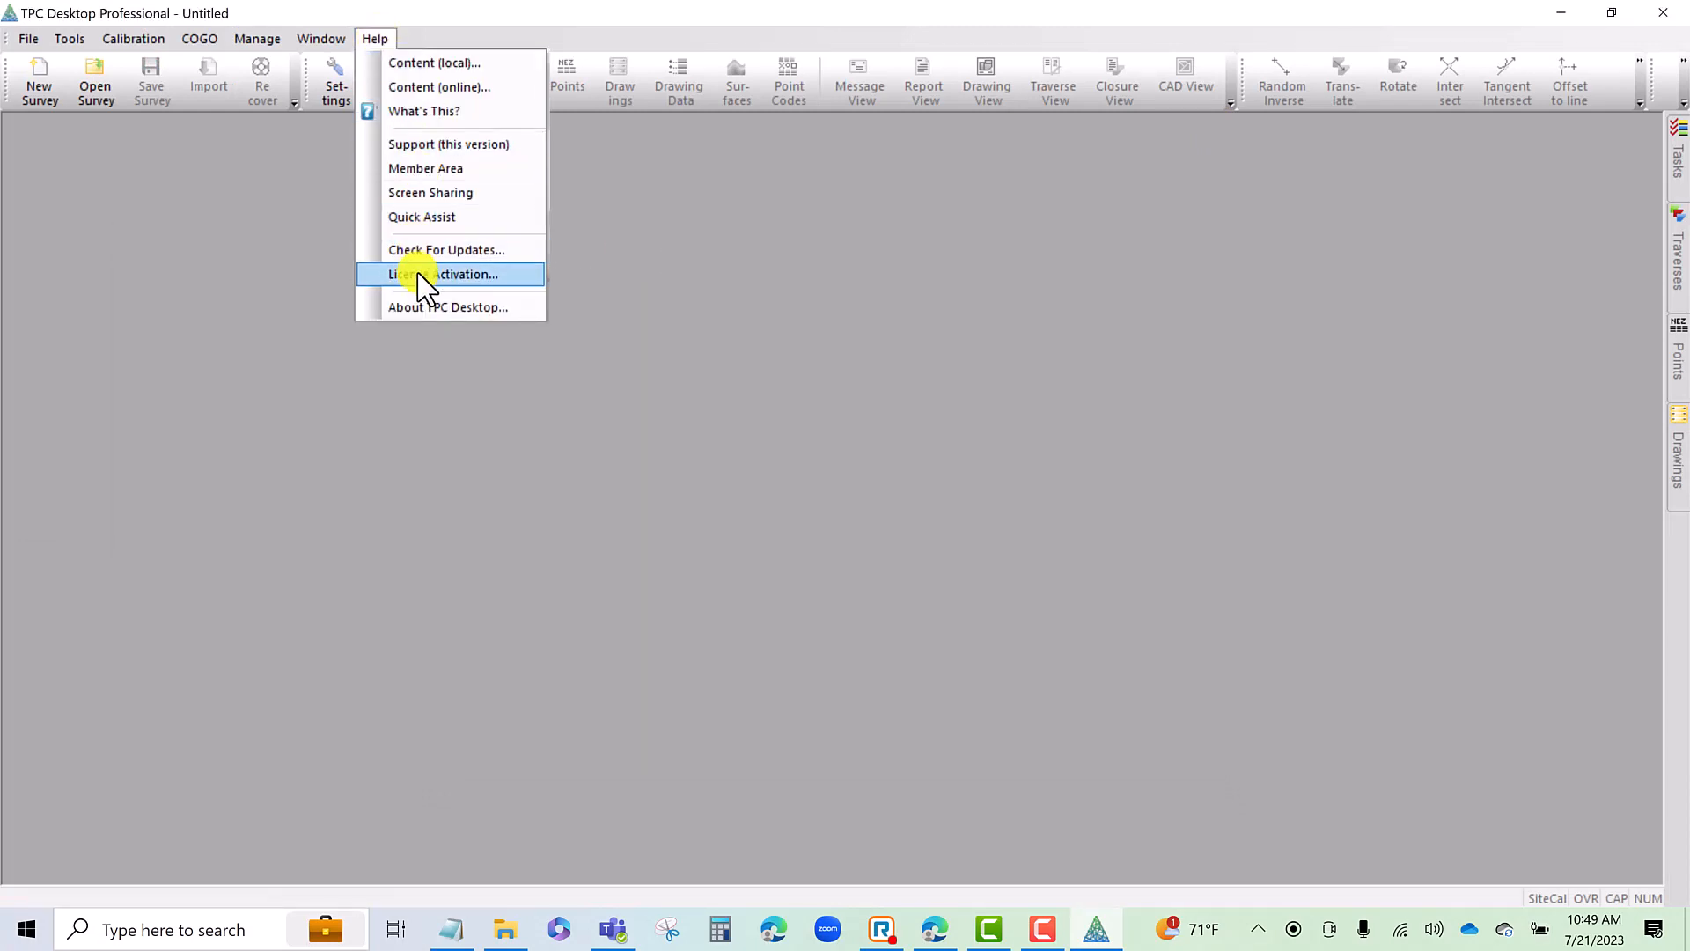
Reopen License Activation to confirm installed version 23.0.1.12
left_click(445, 274)
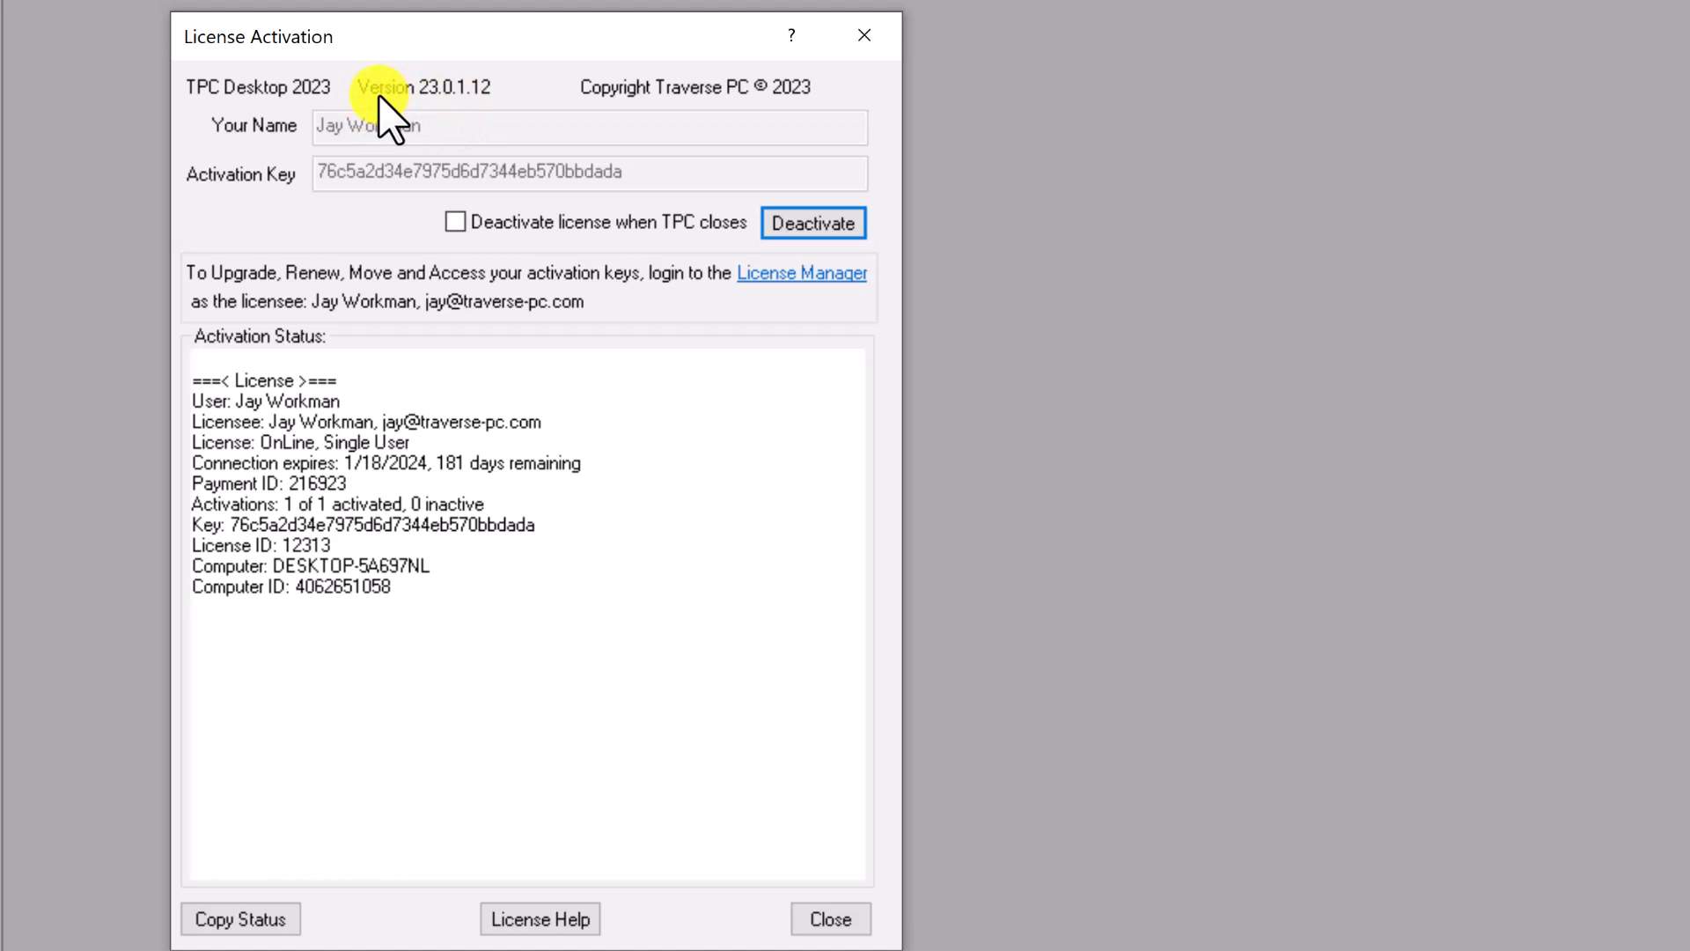
mouse_move(452, 108)
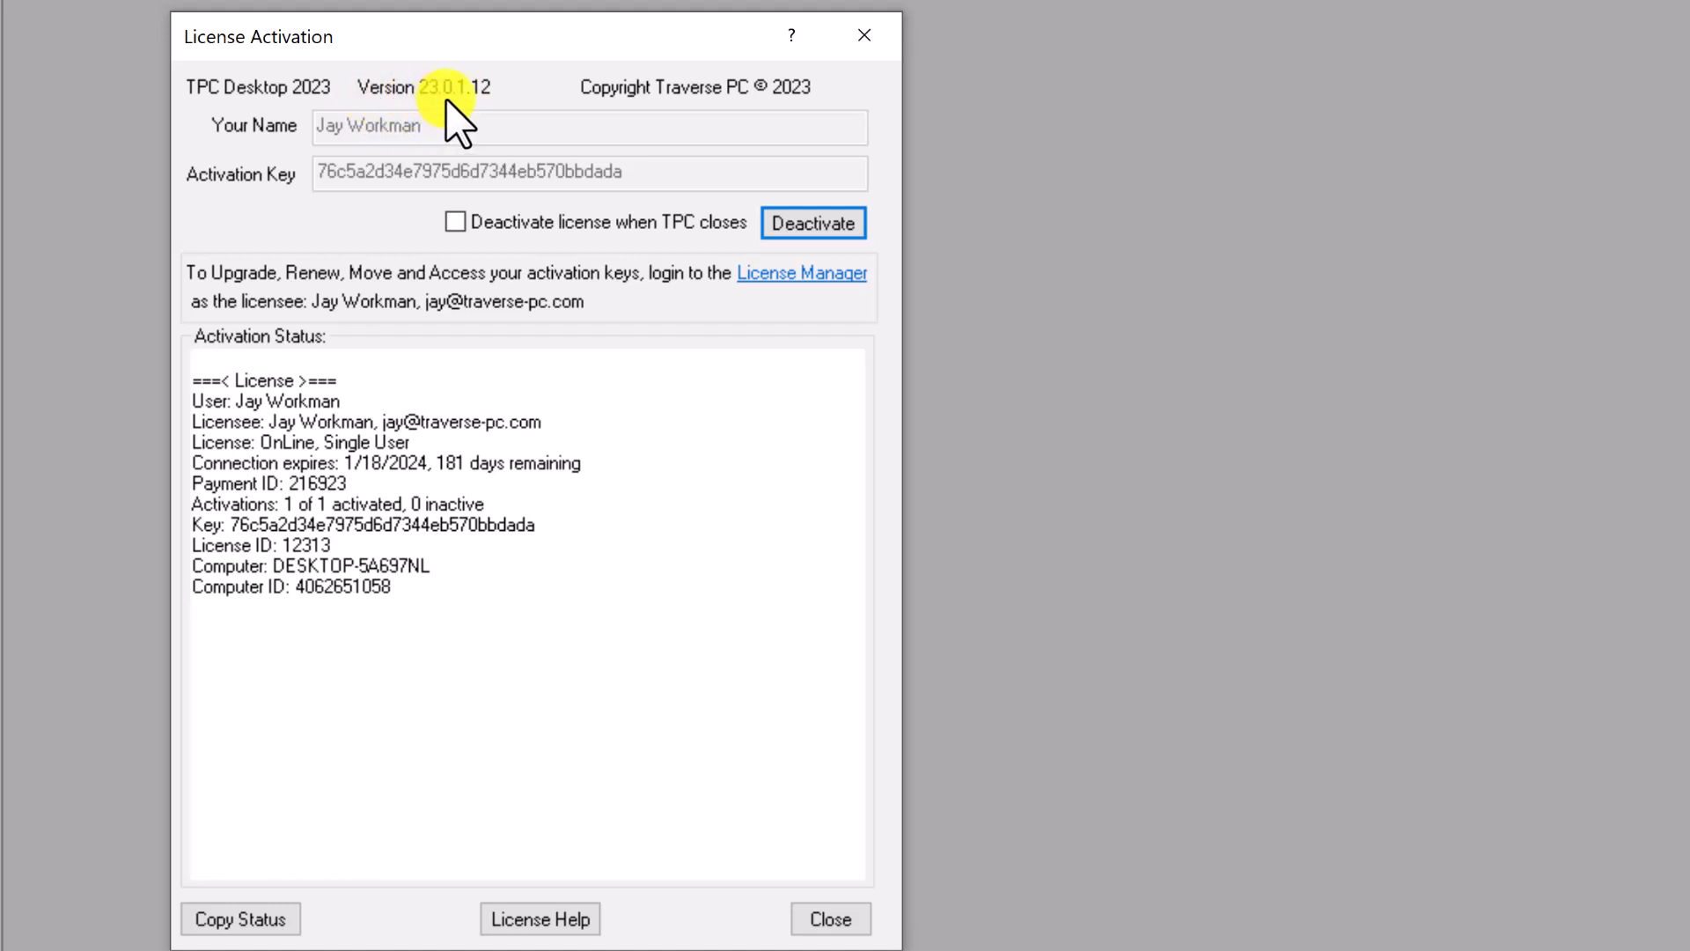